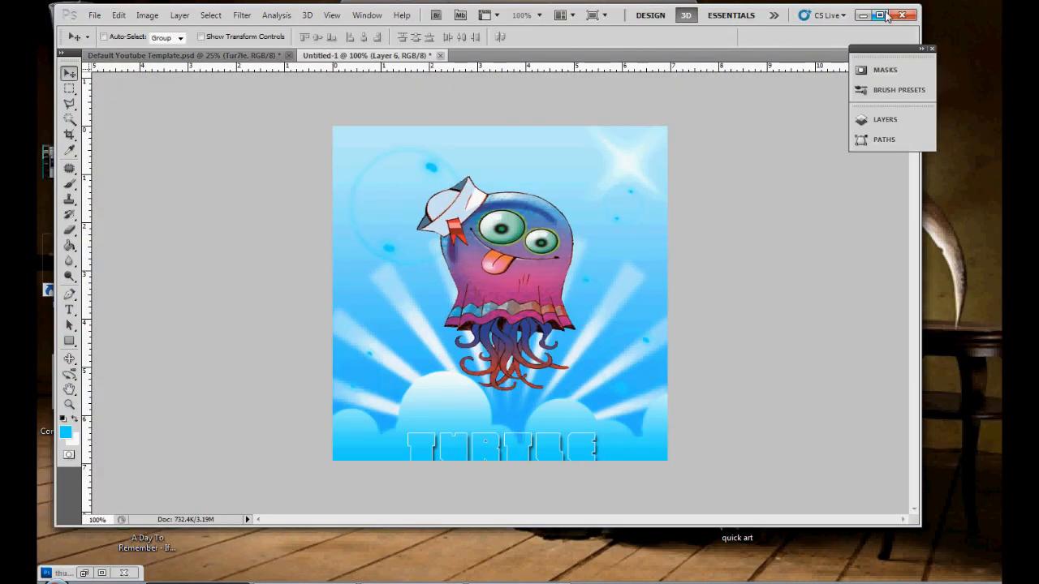
# Expand the collapsed brush presets and layers group and dock it as a full-height column on the right.
pyautogui.click(878, 15)
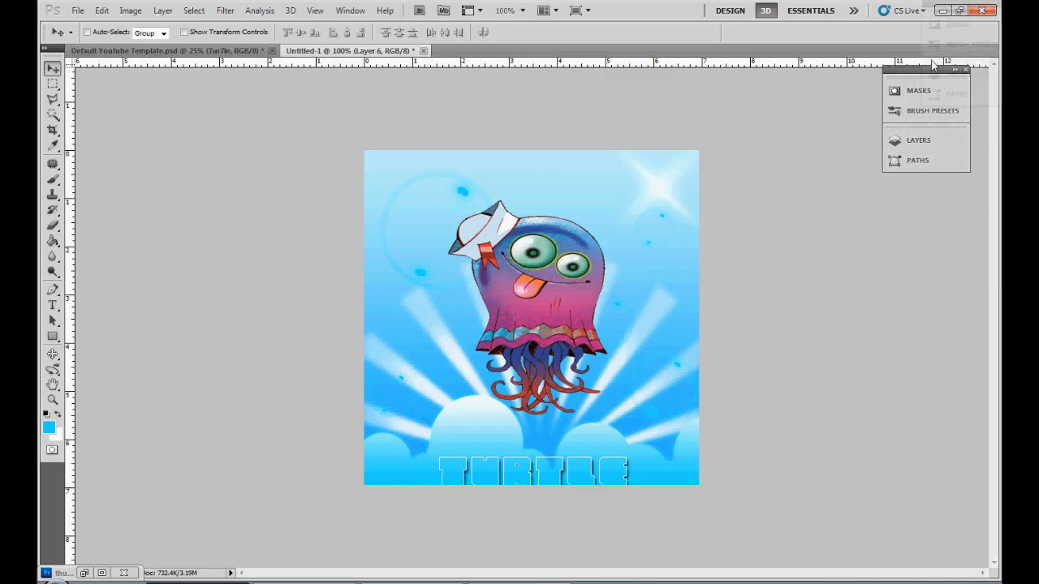
pyautogui.moveTo(925, 71); pyautogui.dragTo(929, 154)
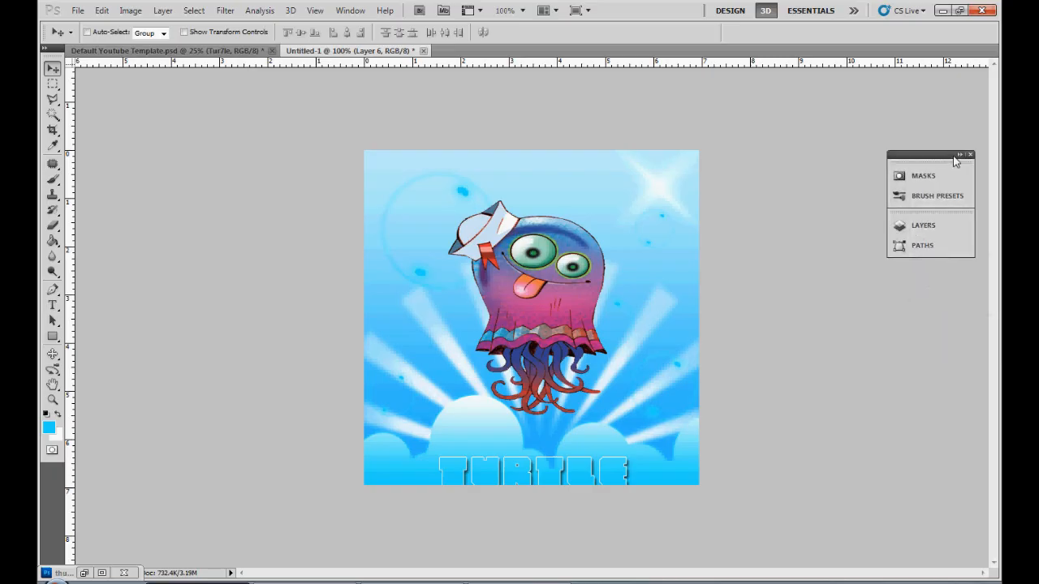
pyautogui.click(956, 160)
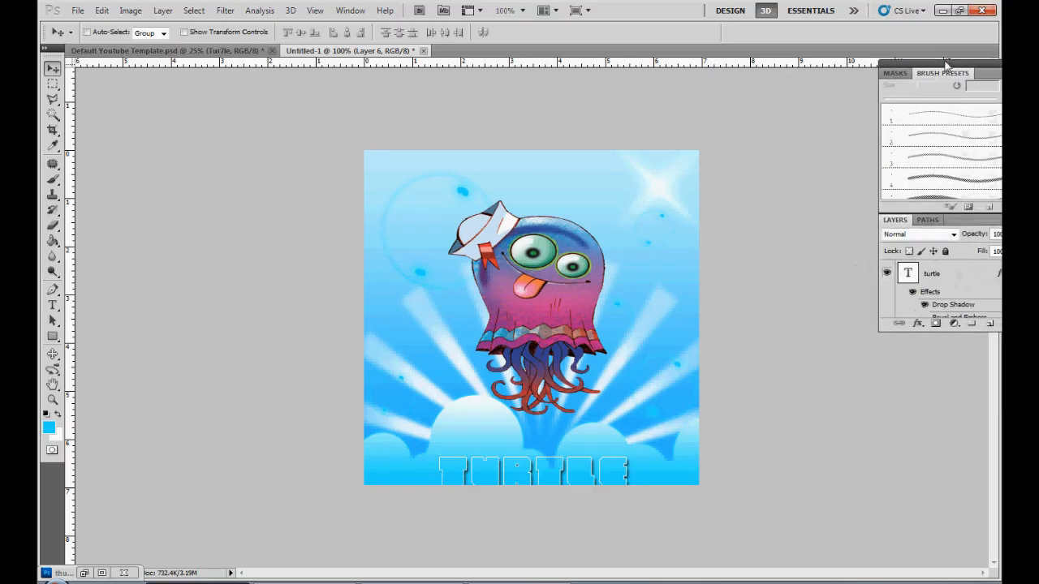
pyautogui.moveTo(942, 73); pyautogui.dragTo(958, 336)
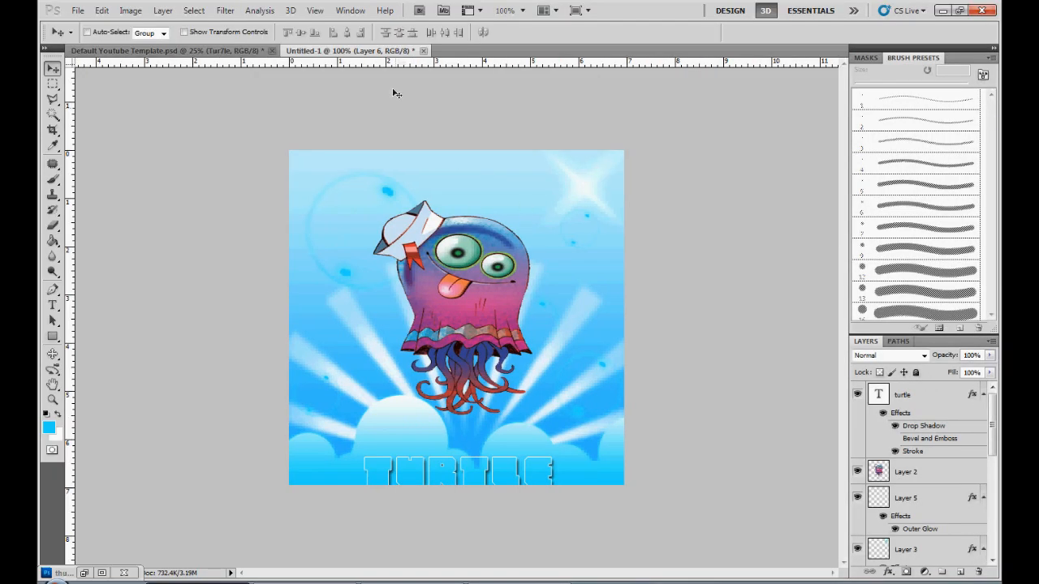
# Close the jellyfish document and the Default Youtube Template, discarding changes to both.
pyautogui.click(423, 51)
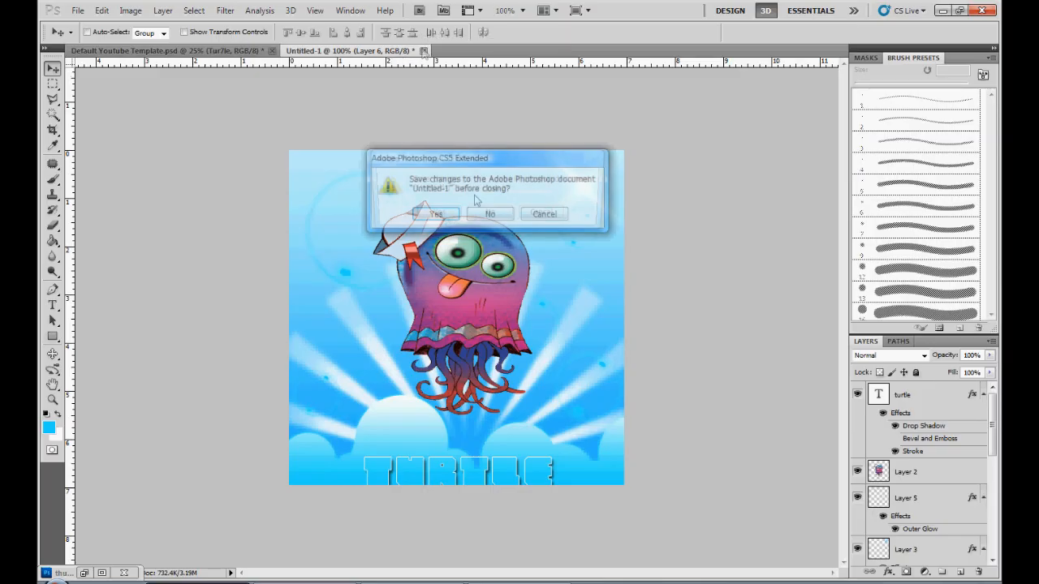
pyautogui.click(490, 215)
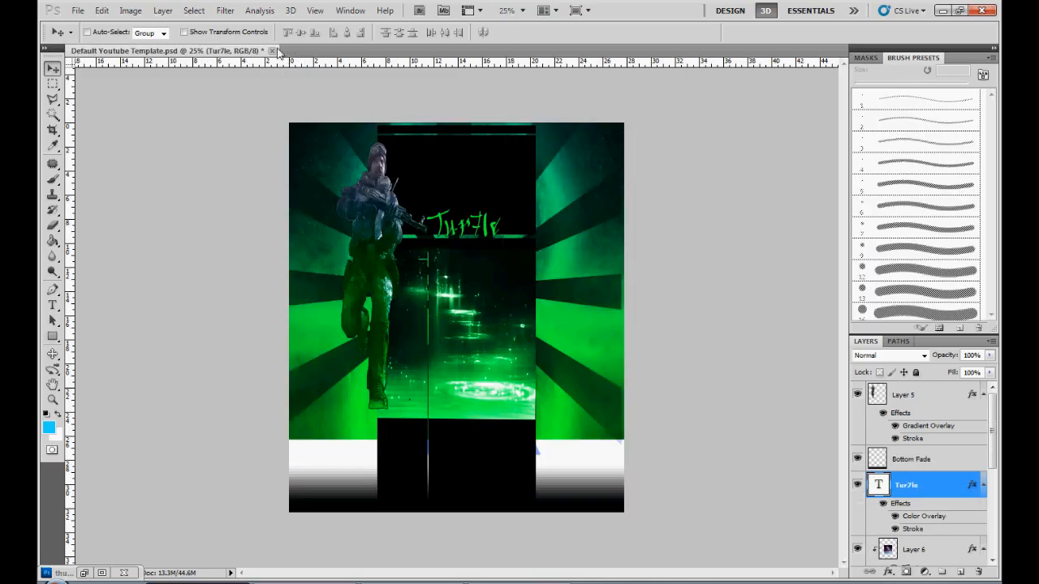
pyautogui.click(273, 50)
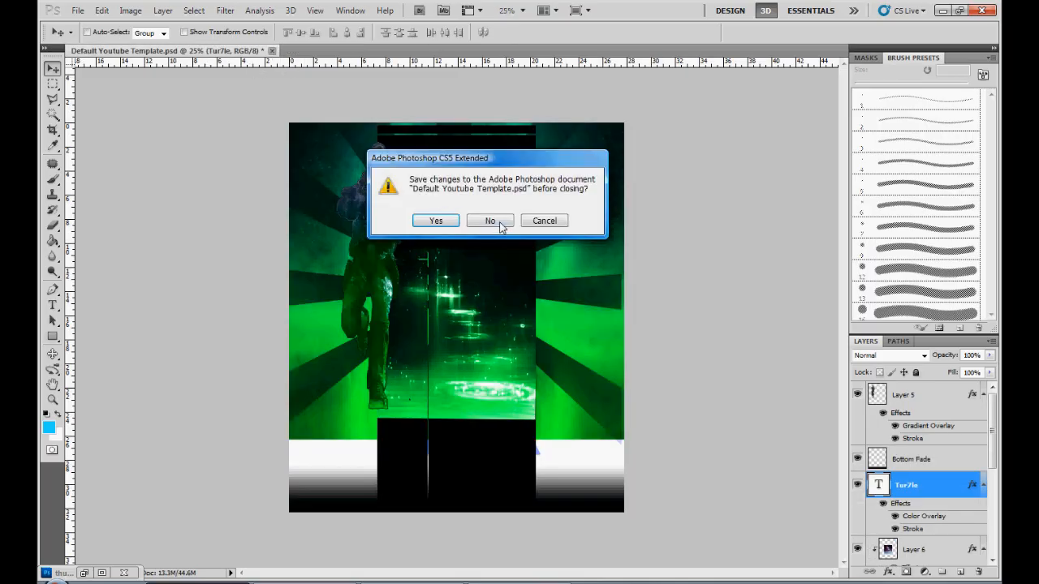
pyautogui.click(490, 221)
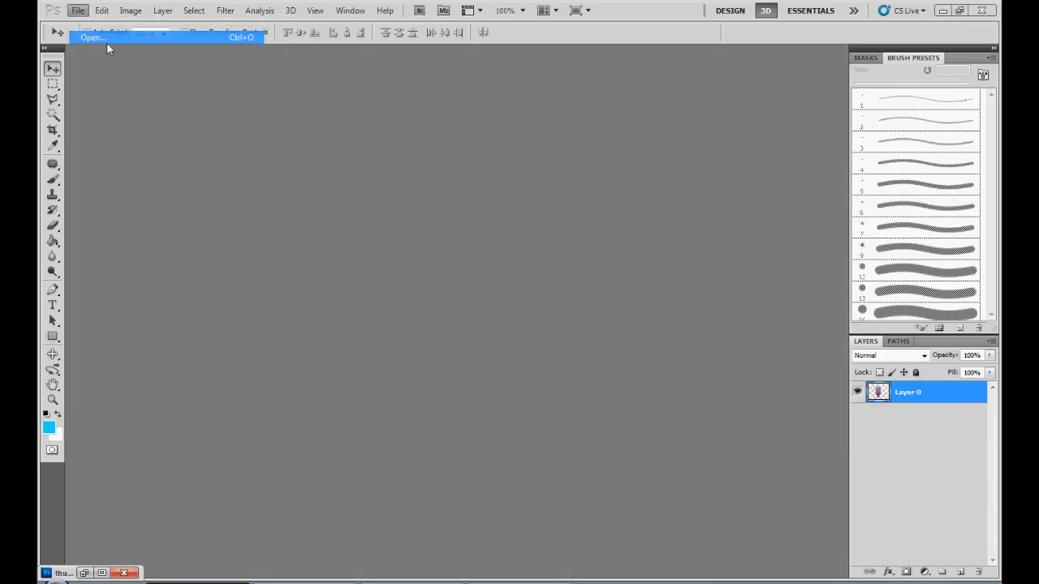
# Open the blue abstract image from the Pictures folder as a new document.
pyautogui.click(90, 38)
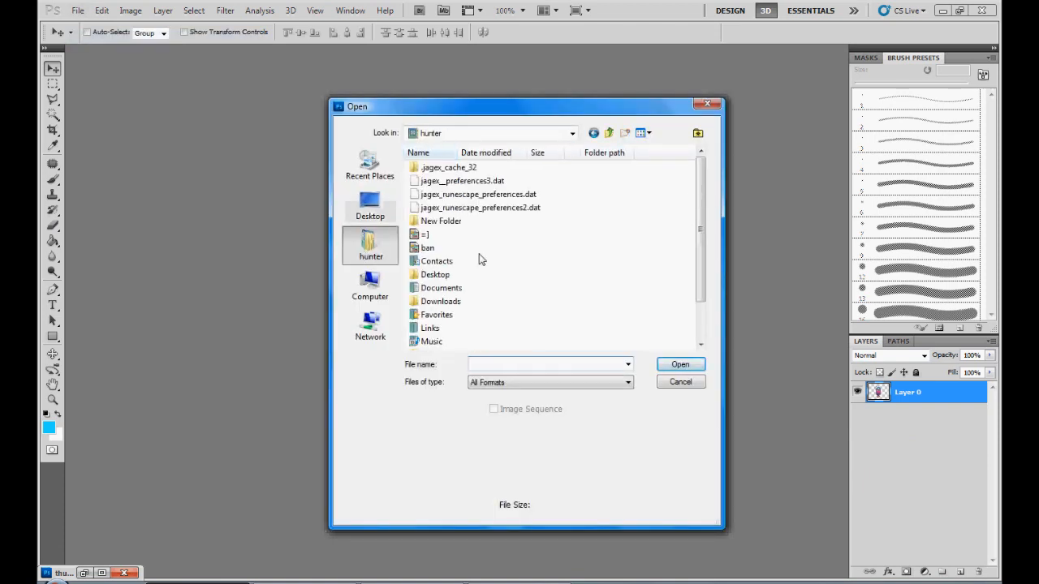
pyautogui.moveTo(700, 262)
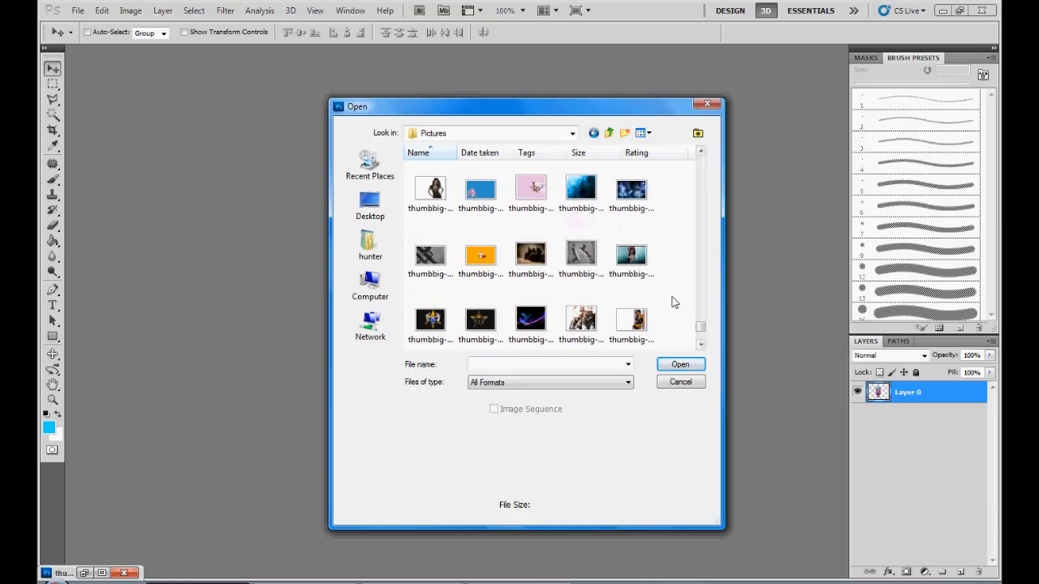
pyautogui.scroll(-3)
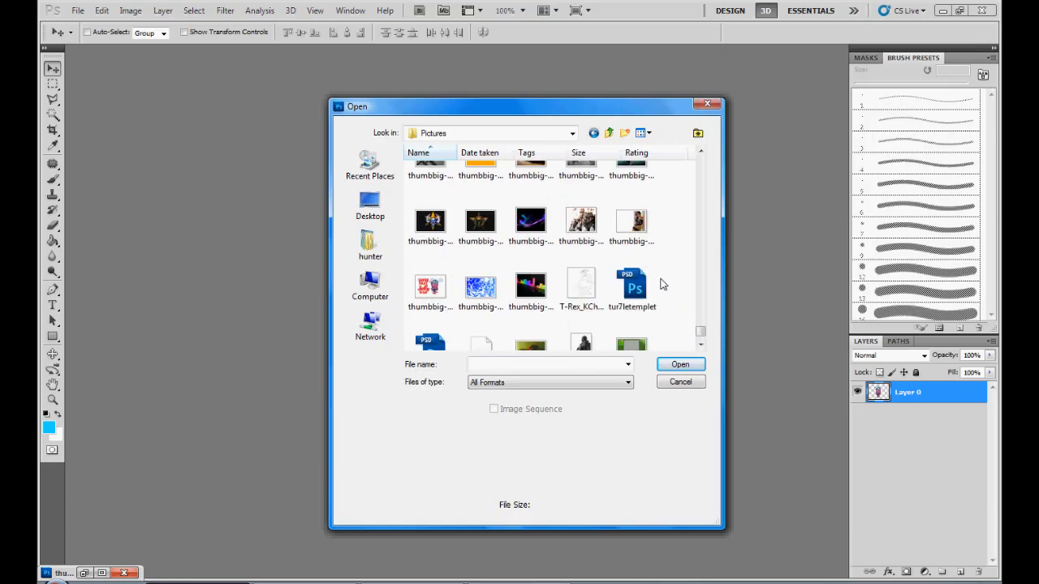
pyautogui.click(680, 382)
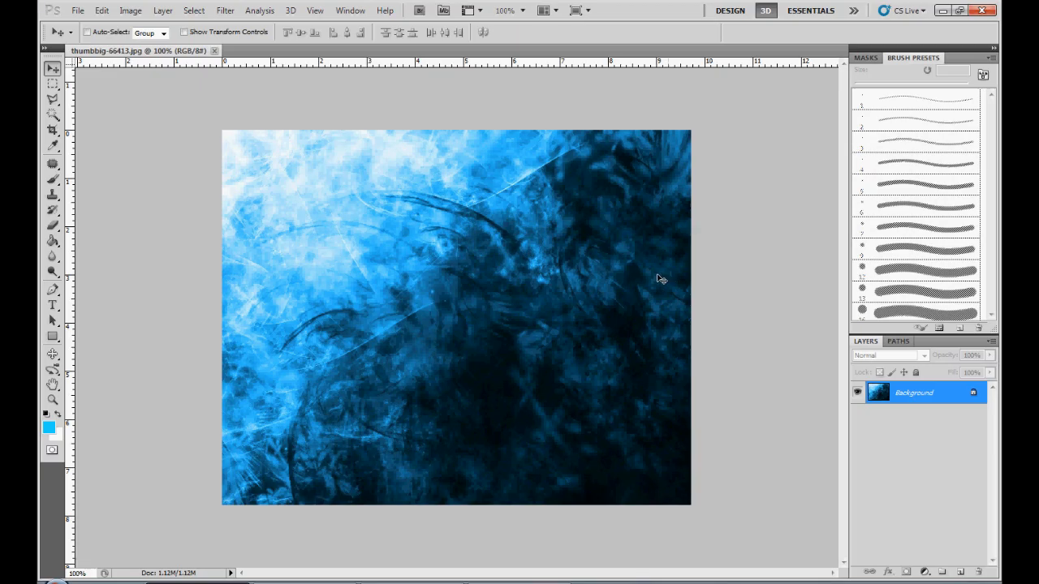
pyautogui.moveTo(40, 376)
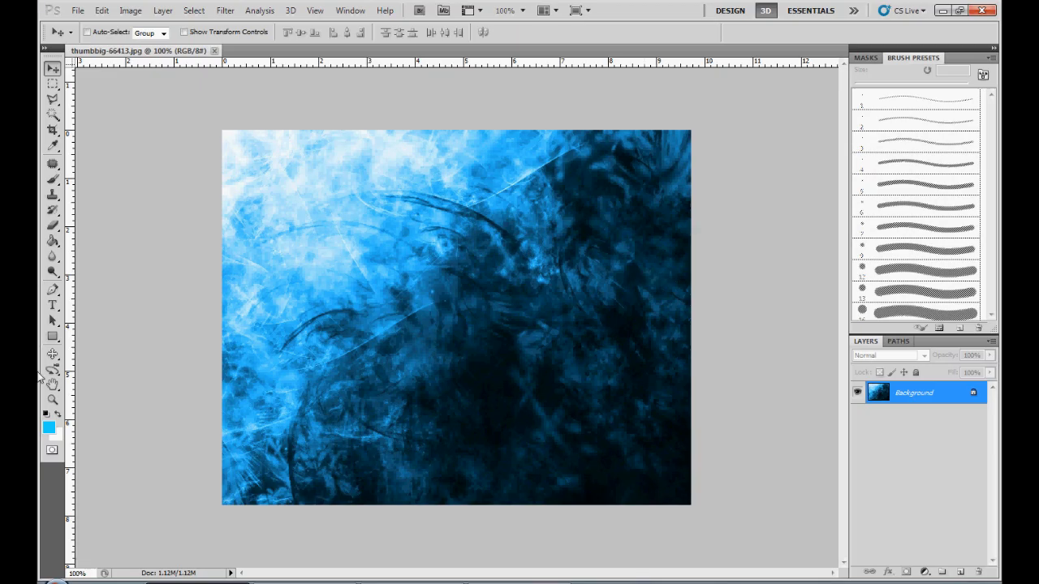
# Choose the Horizontal Type tool with the condensed Mai da Ojo Regular font.
pyautogui.click(52, 306)
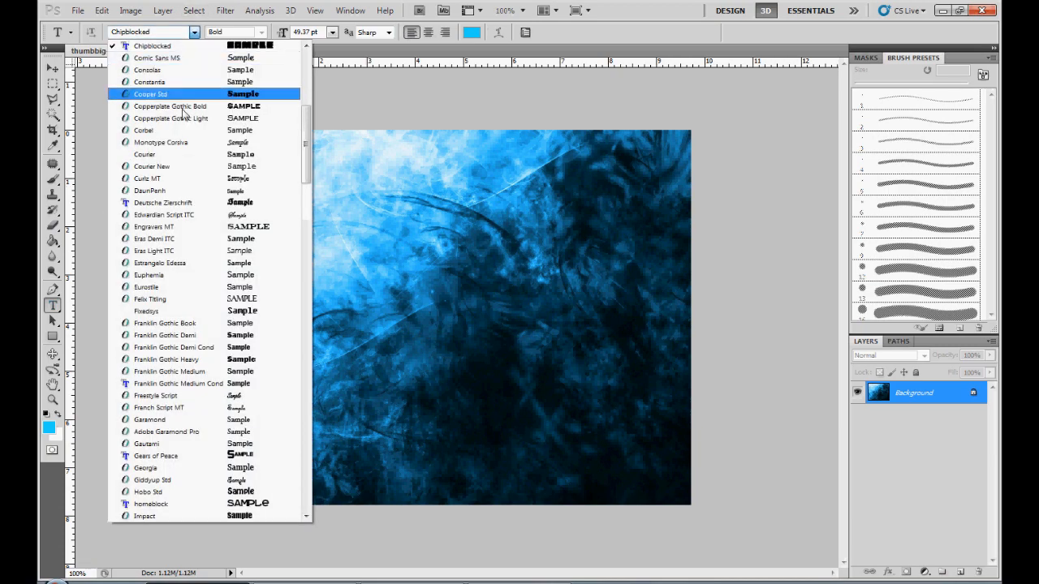
pyautogui.scroll(-3)
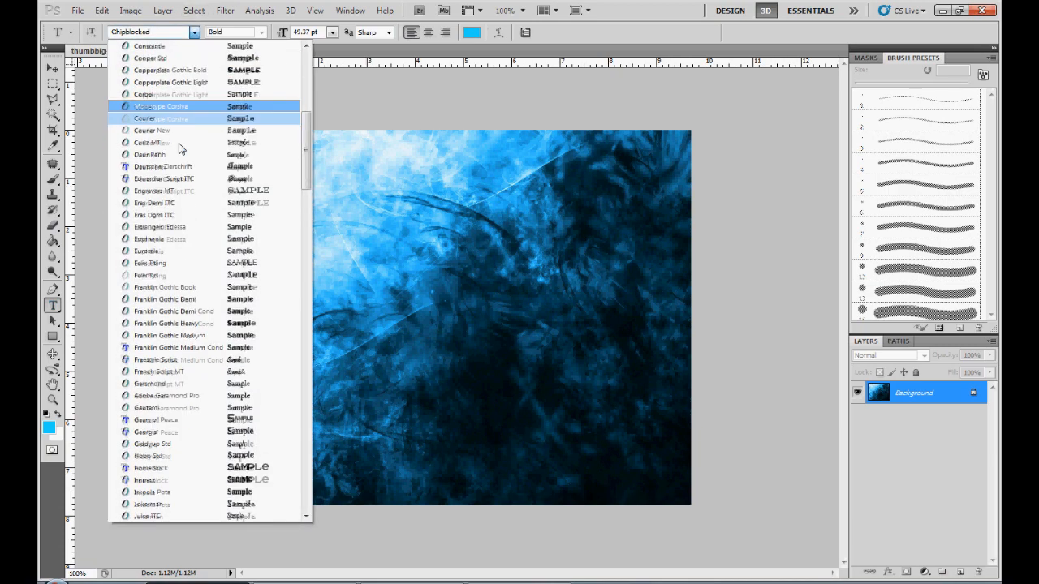
pyautogui.scroll(-3)
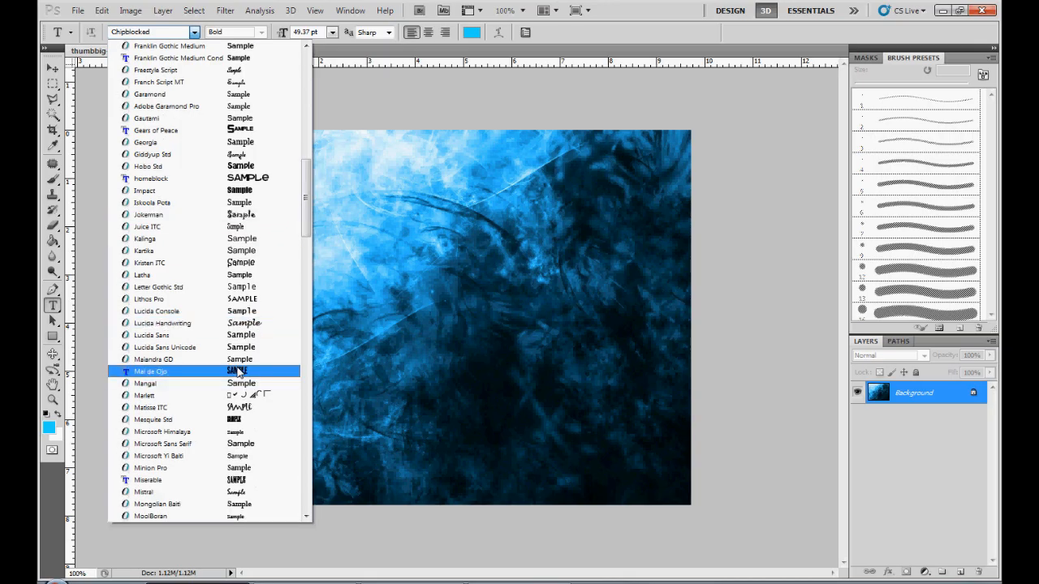
pyautogui.click(151, 371)
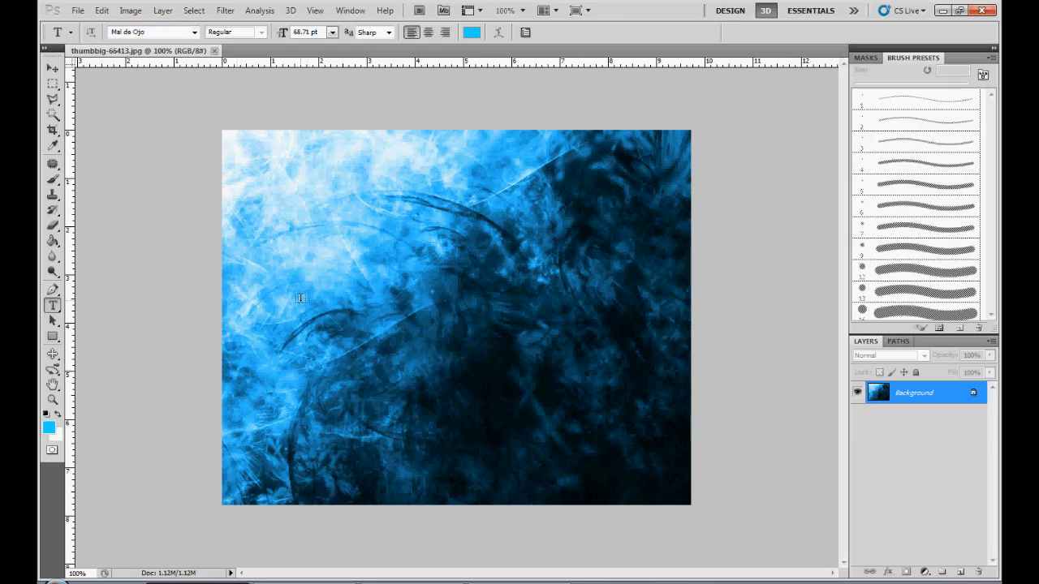
pyautogui.moveTo(347, 297)
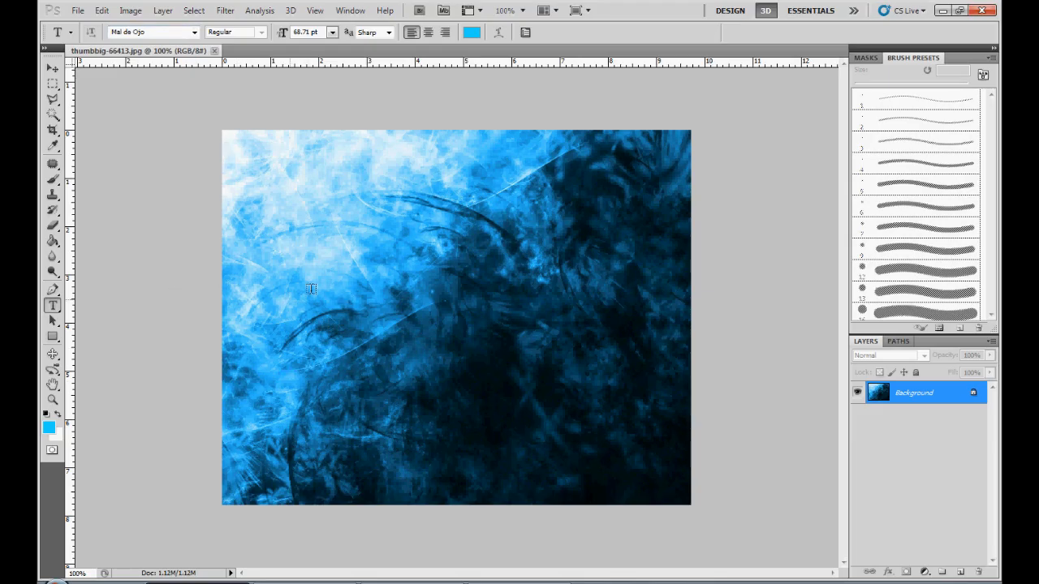
# Add the word WATERMARK as a committed text layer on the blue image.
pyautogui.click(289, 300)
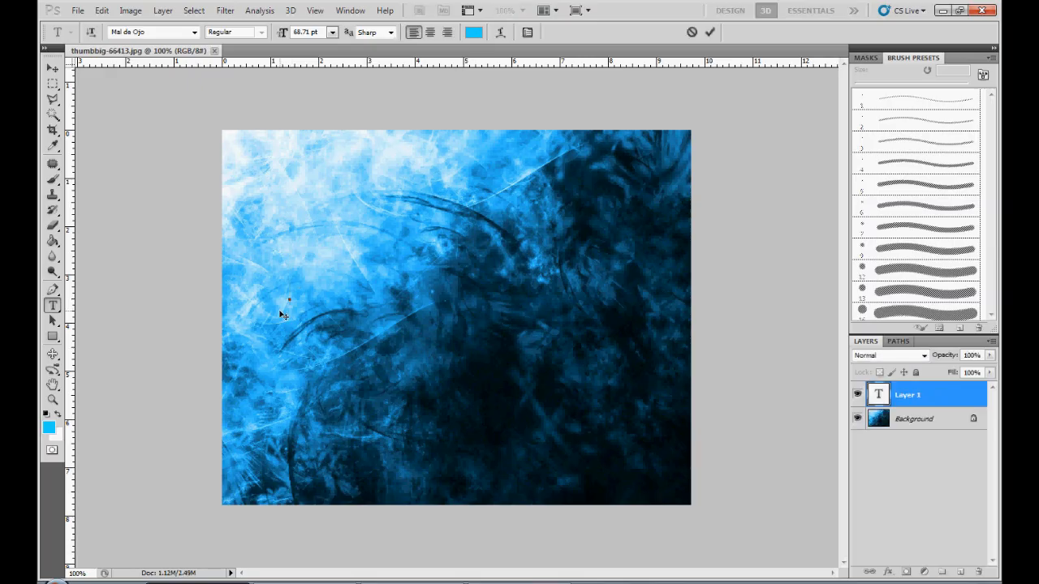
pyautogui.click(289, 280)
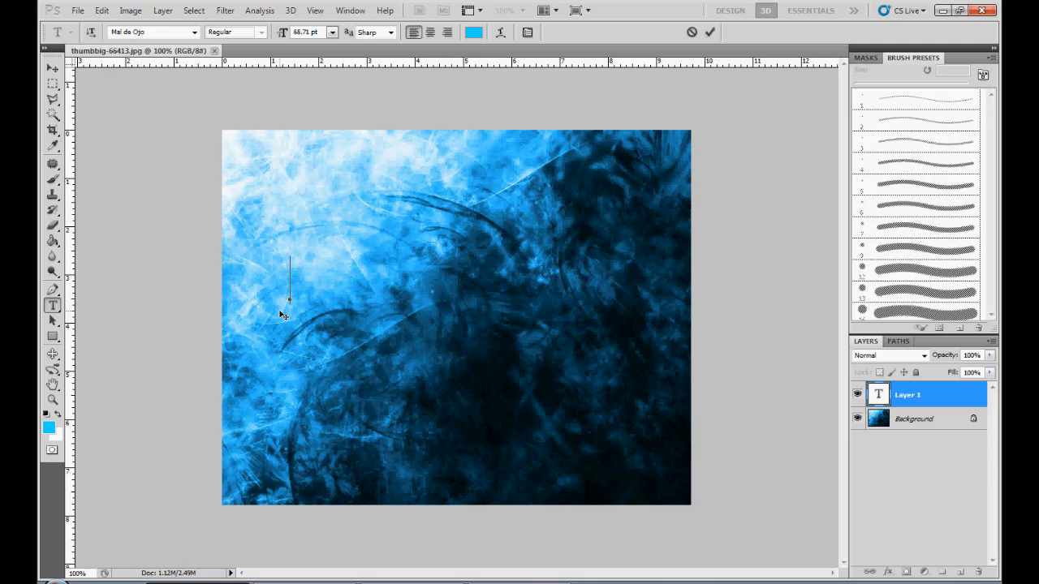
pyautogui.write('WA')
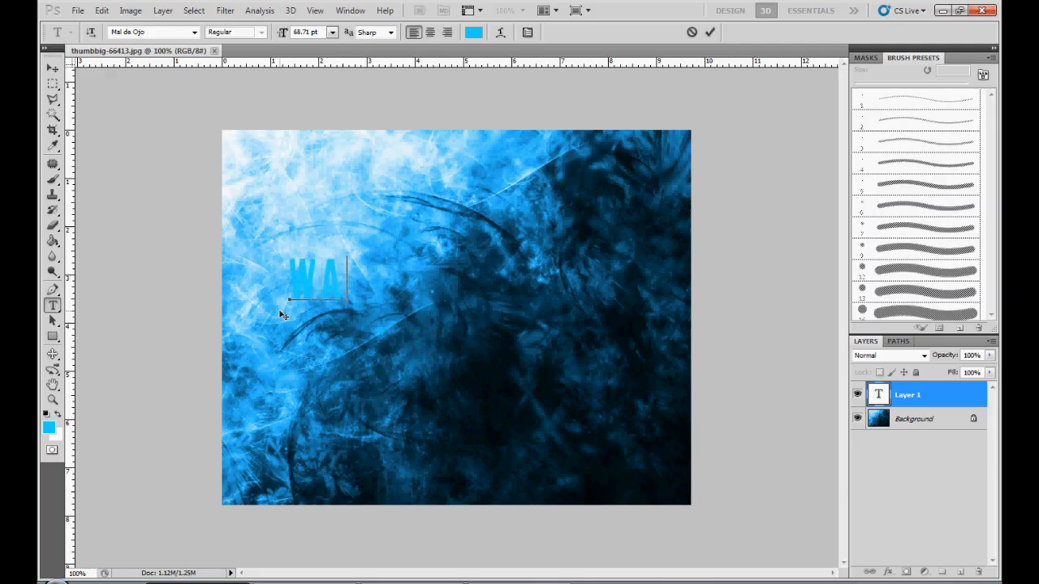
pyautogui.write('TERMAR')
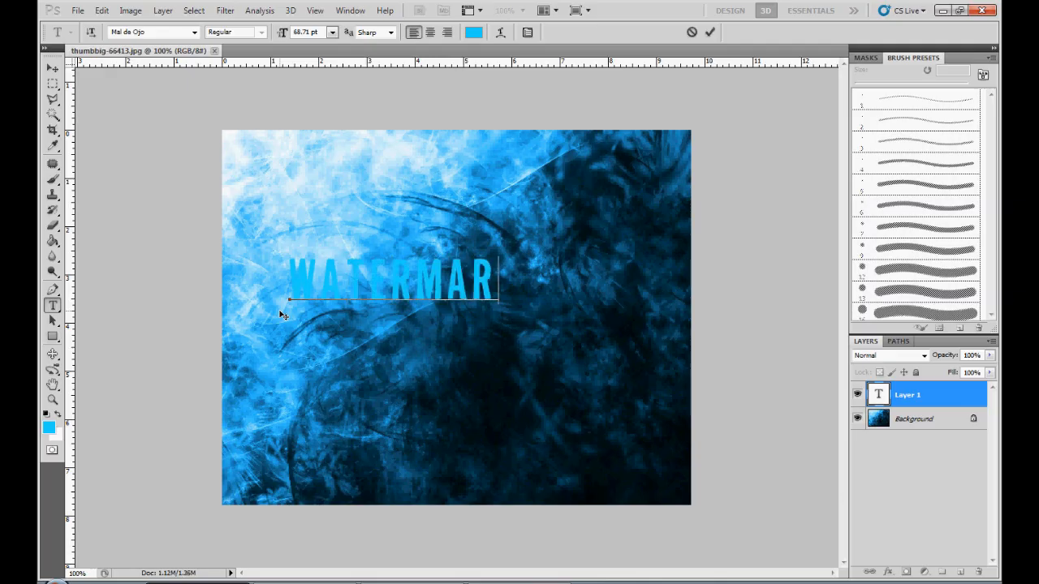
pyautogui.click(52, 68)
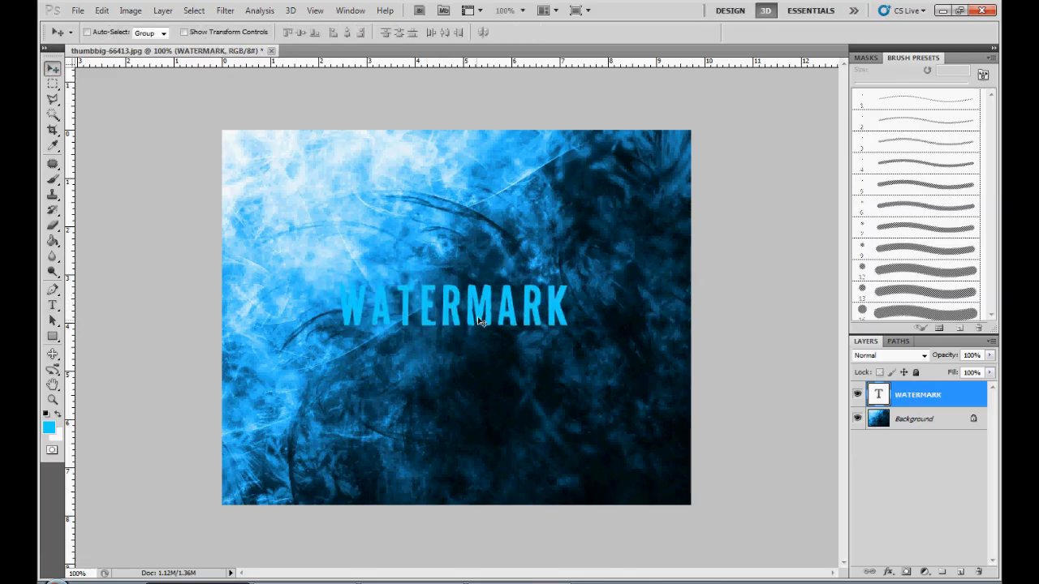
# Free-transform the WATERMARK text taller and wider across the image.
pyautogui.rightClick(481, 324)
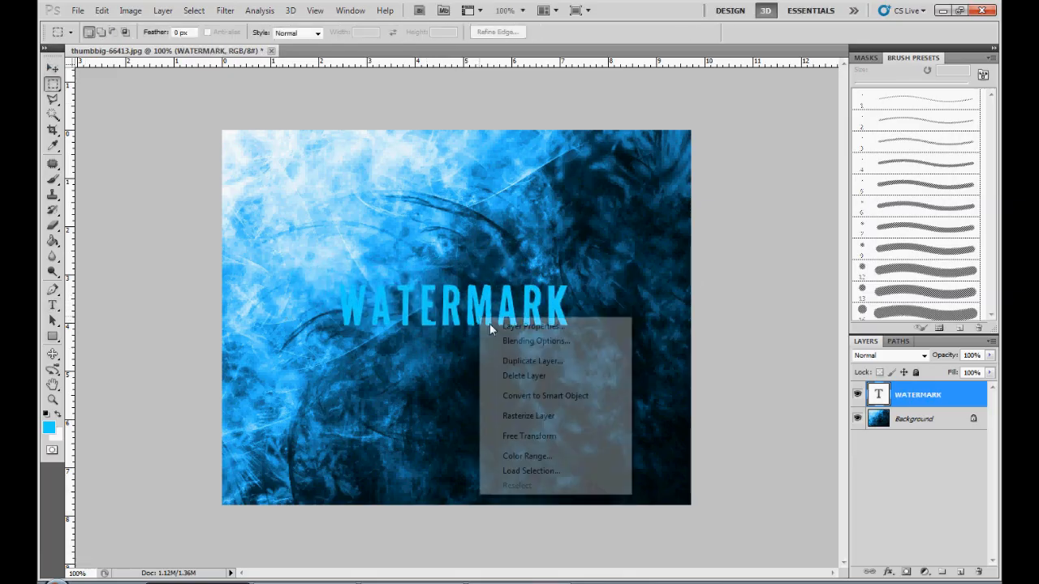
pyautogui.click(529, 435)
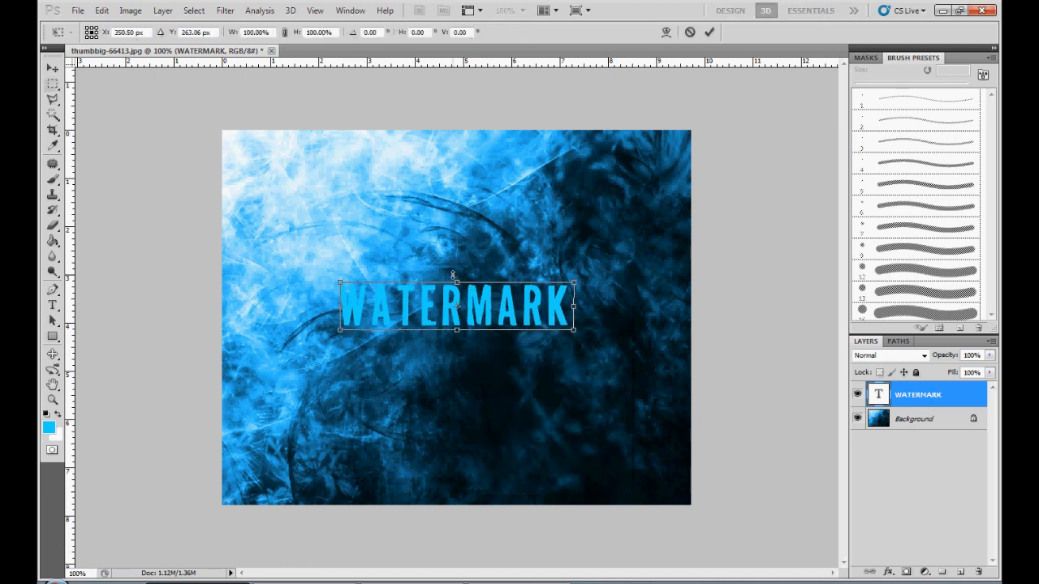
pyautogui.moveTo(454, 282); pyautogui.dragTo(454, 182)
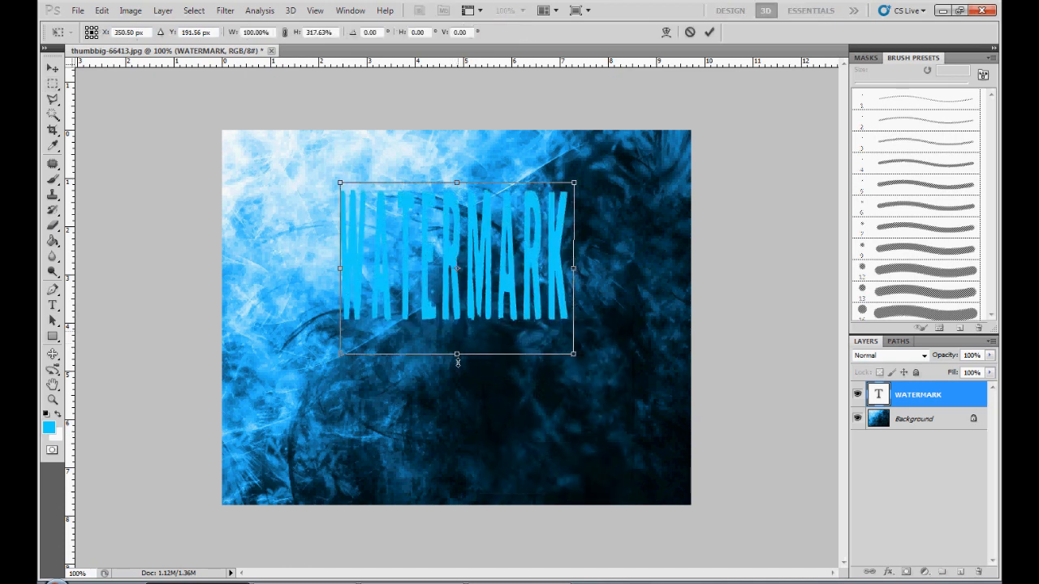
pyautogui.moveTo(456, 354); pyautogui.dragTo(445, 370)
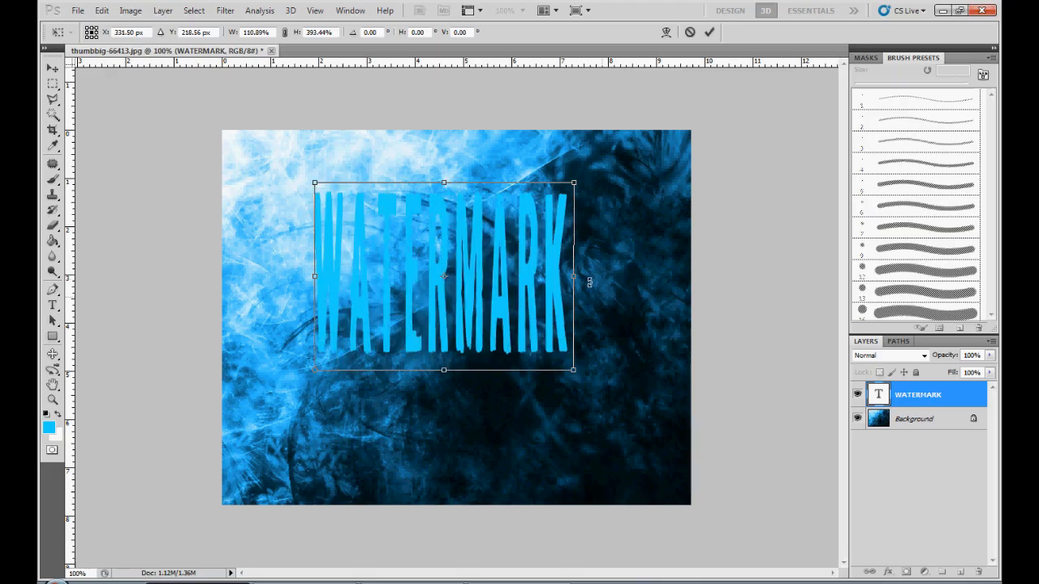
pyautogui.moveTo(575, 276); pyautogui.dragTo(621, 276)
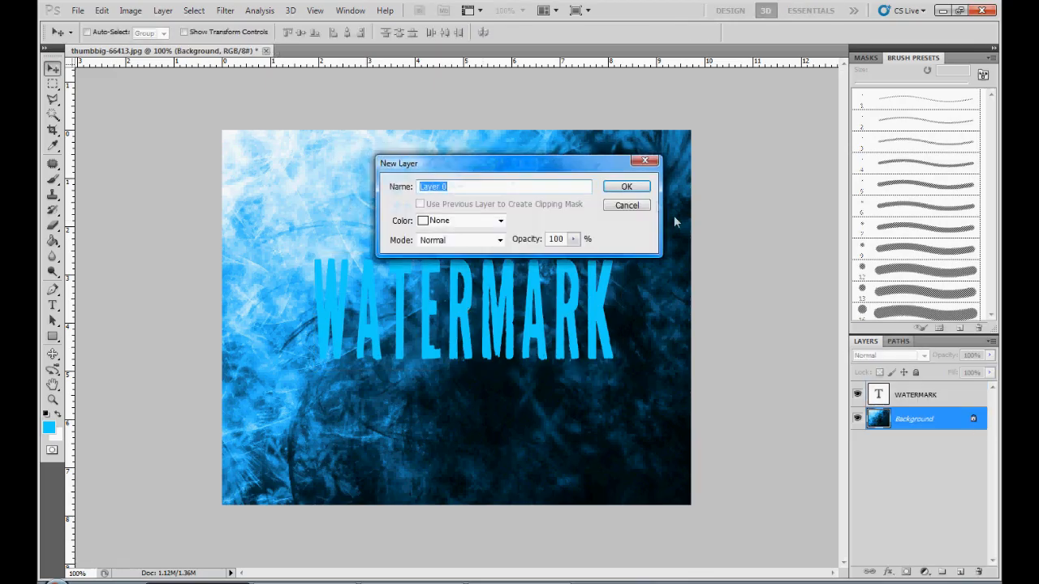
# Convert the Background into Layer 0 and browse the context menus of the WATERMARK and Layer 0 layers.
pyautogui.click(627, 185)
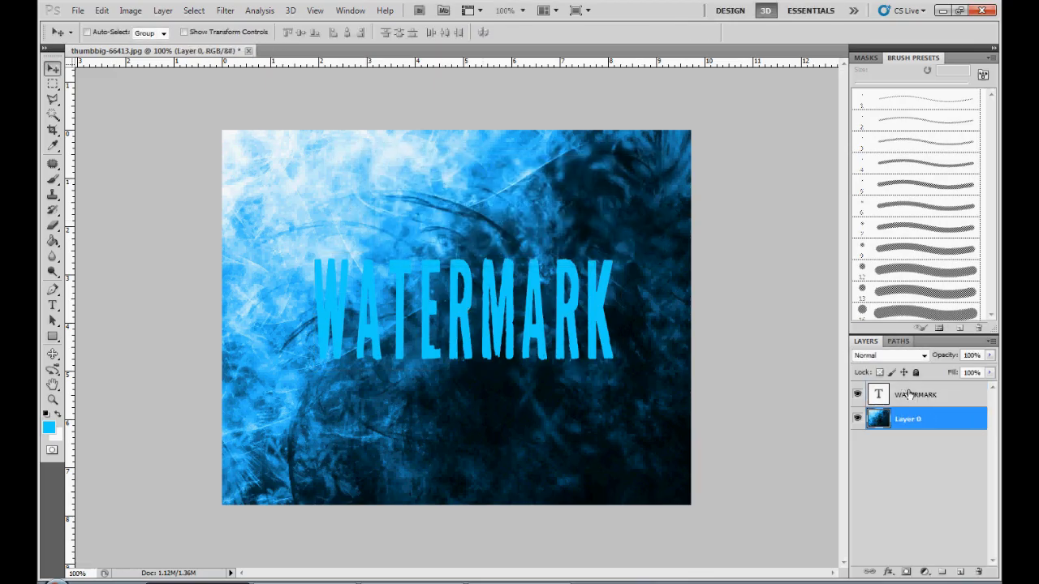
pyautogui.click(916, 394)
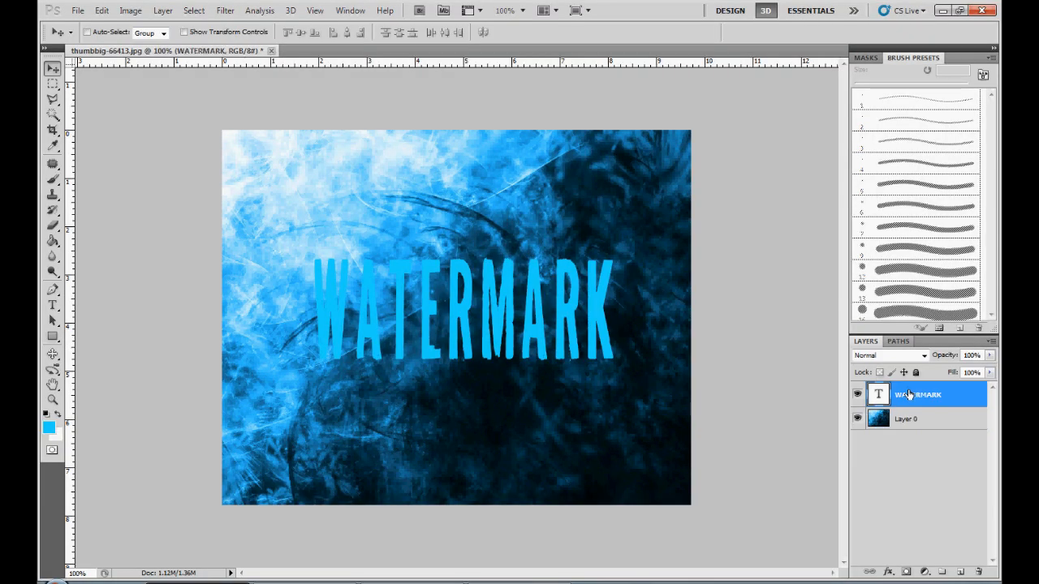
pyautogui.rightClick(917, 394)
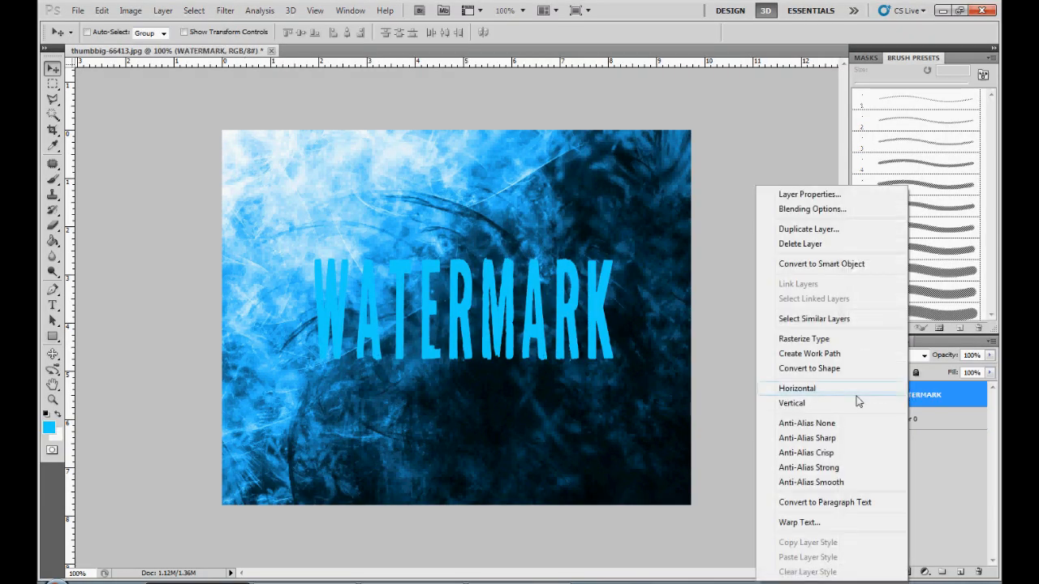
pyautogui.moveTo(831, 354)
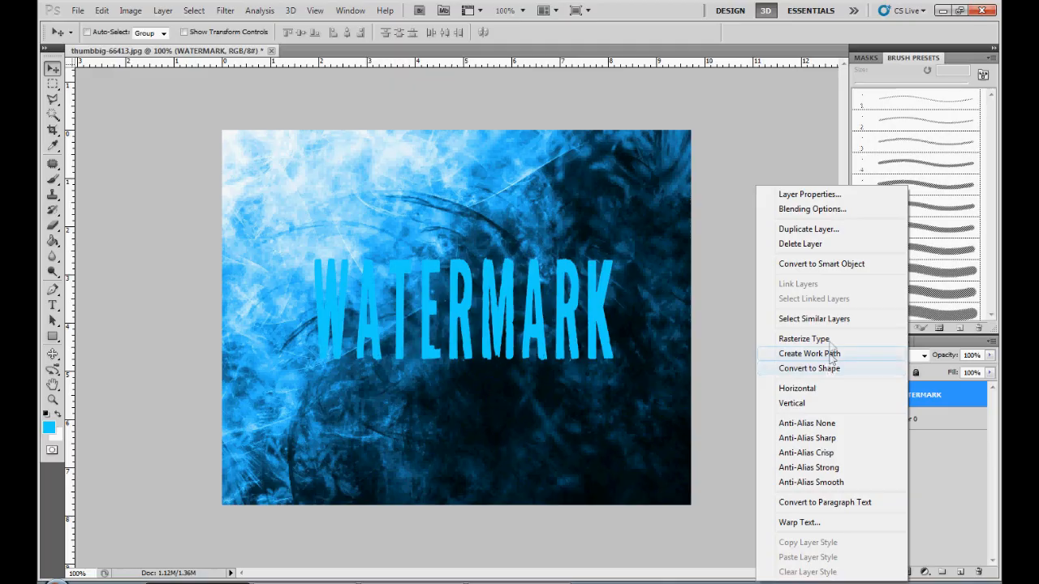
pyautogui.moveTo(831, 503)
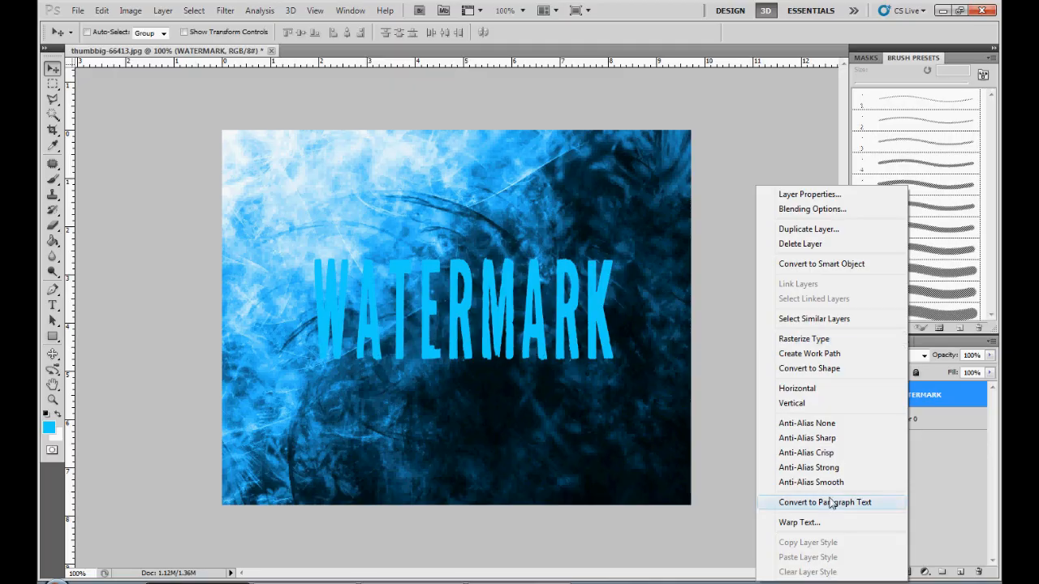
pyautogui.moveTo(828, 483)
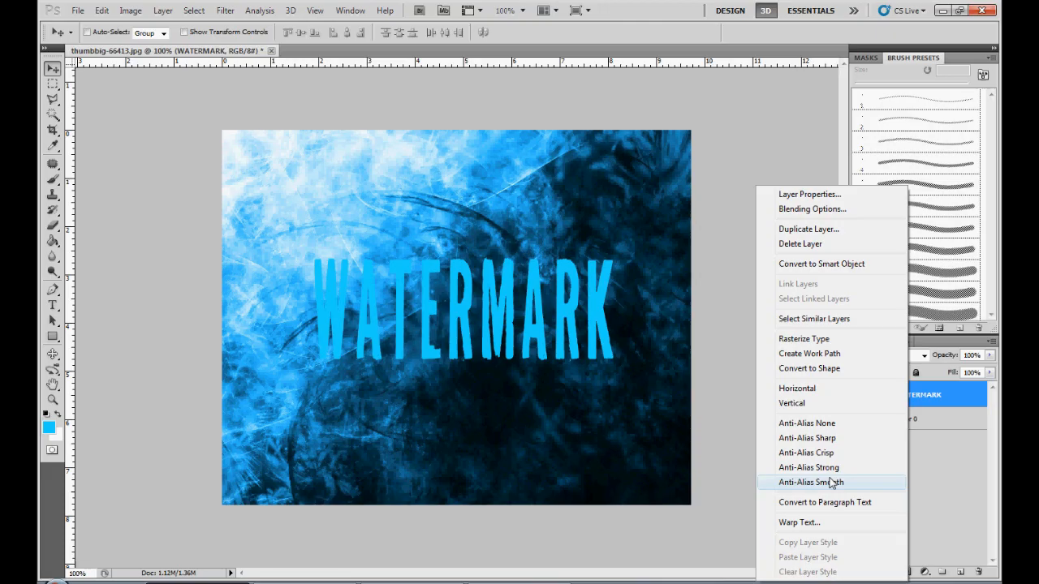
pyautogui.moveTo(952, 433)
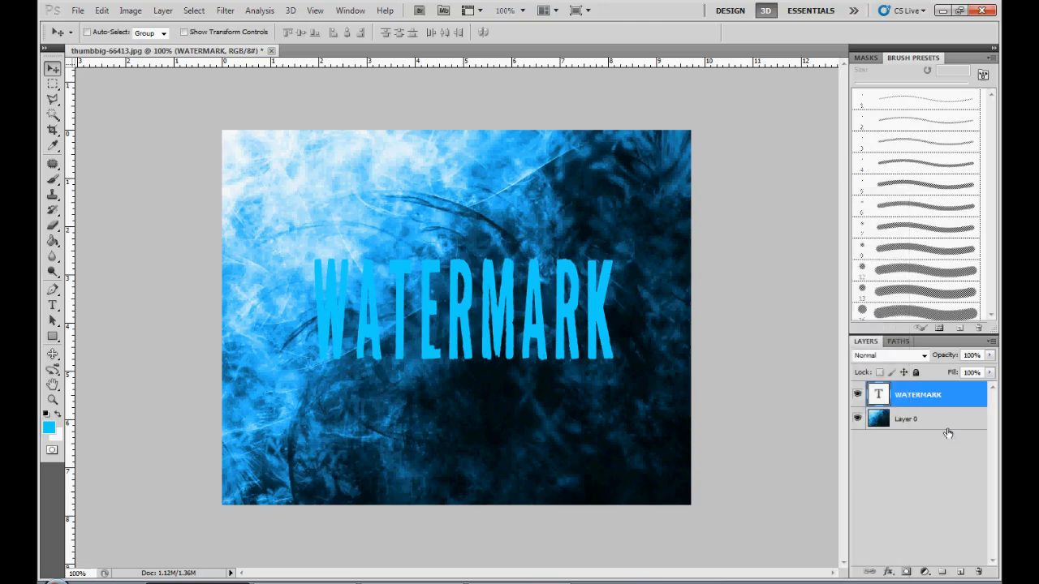
pyautogui.rightClick(904, 419)
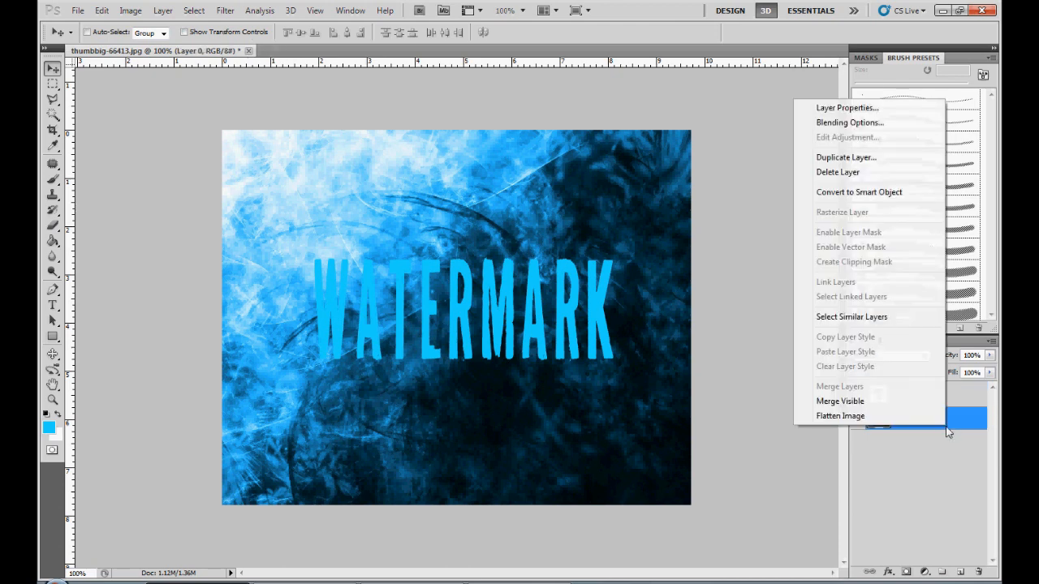
pyautogui.moveTo(961, 403)
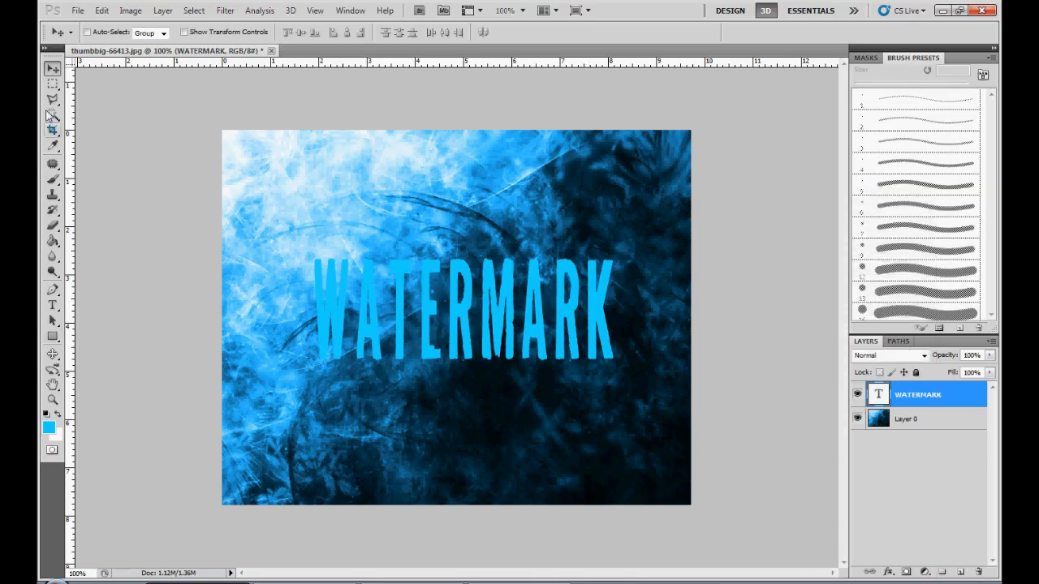
# With the Magic Wand active, select Layer 0 to cut the image outside the letters.
pyautogui.click(52, 114)
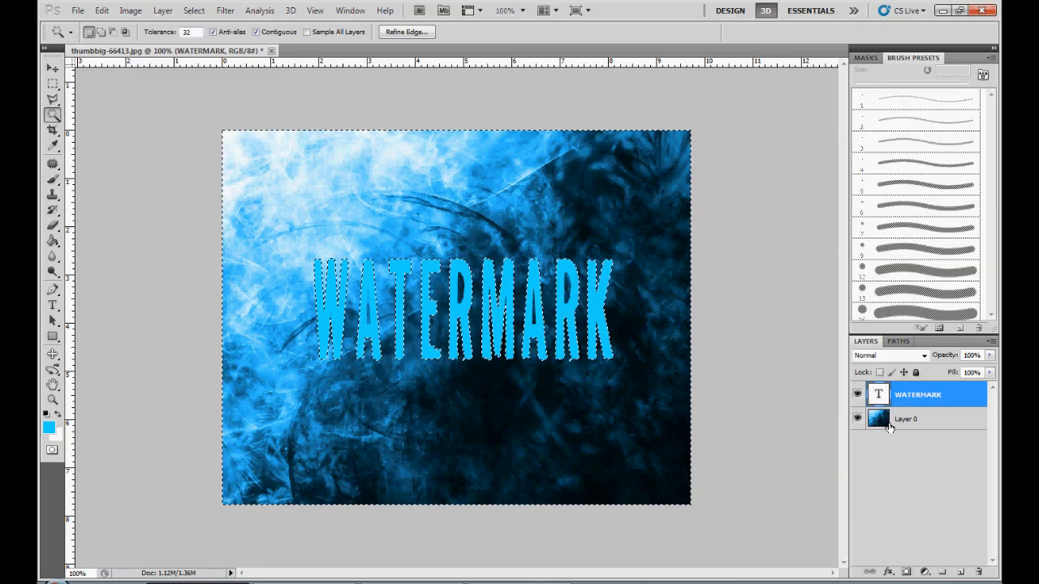
pyautogui.click(906, 419)
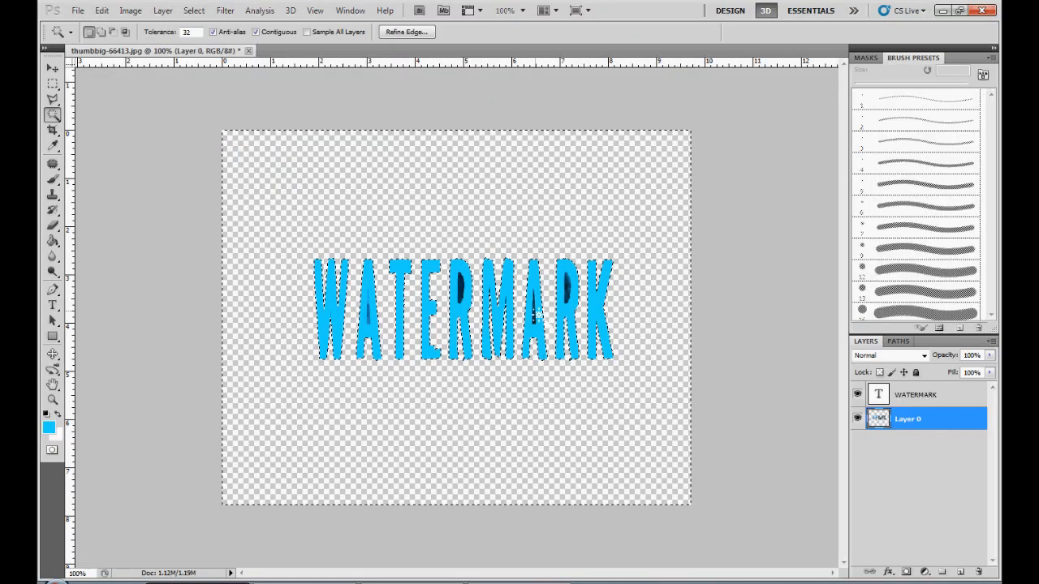
# Toggle between the WATERMARK text layer and the cut-out image layer to check the letter-shaped result.
pyautogui.click(915, 395)
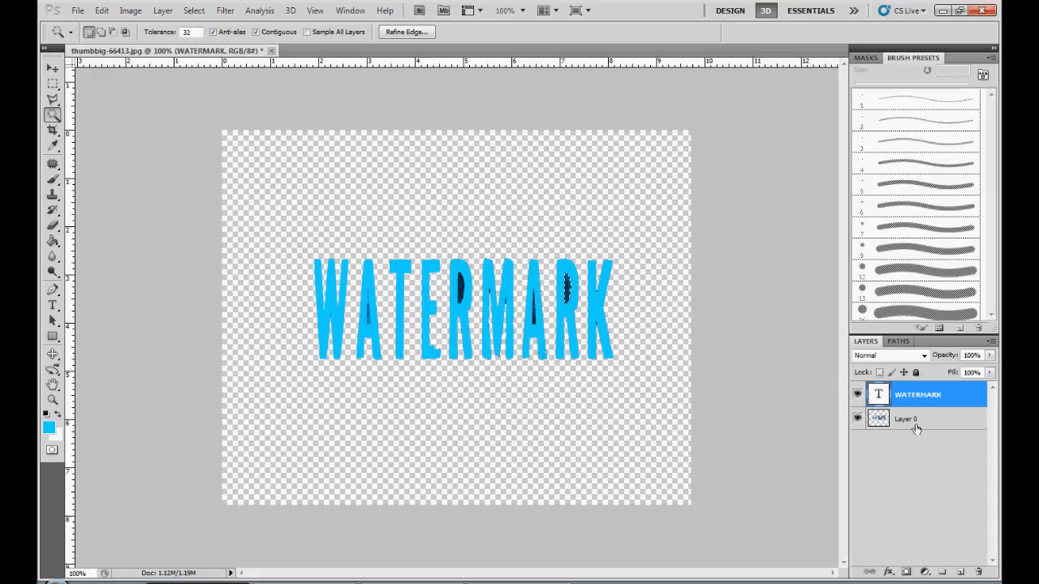
pyautogui.click(907, 419)
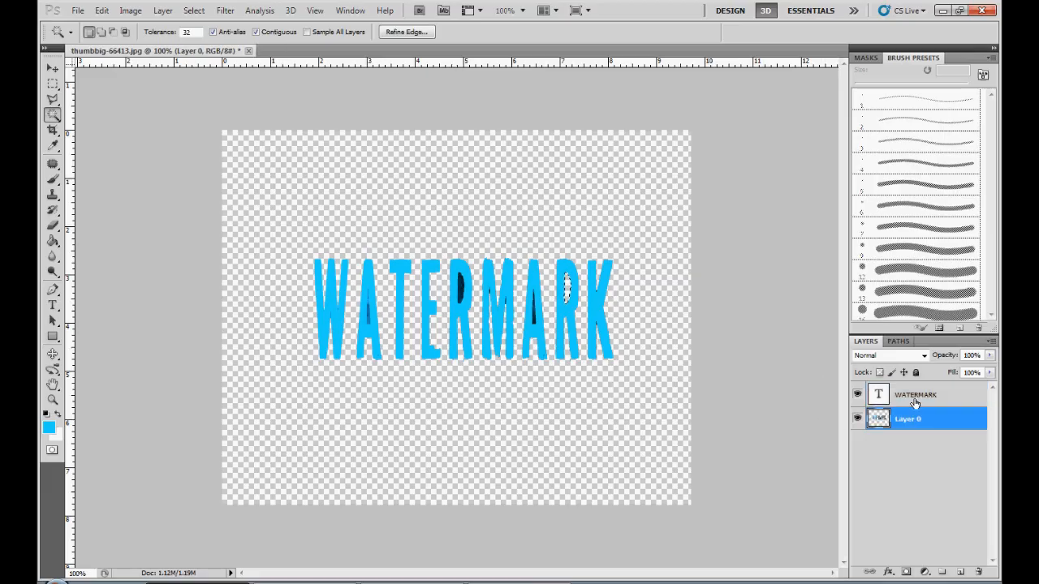
pyautogui.click(916, 395)
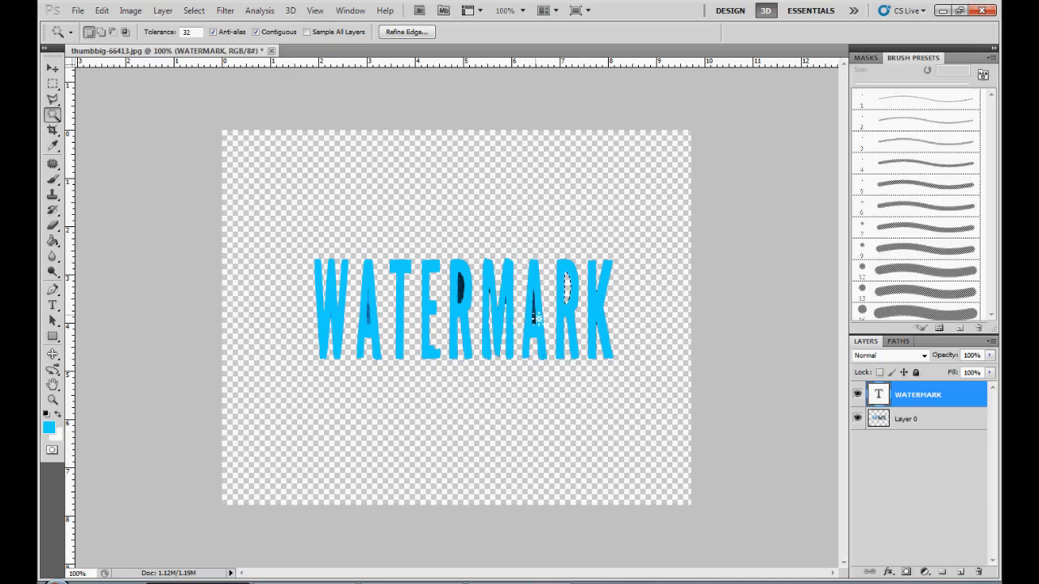
pyautogui.click(909, 418)
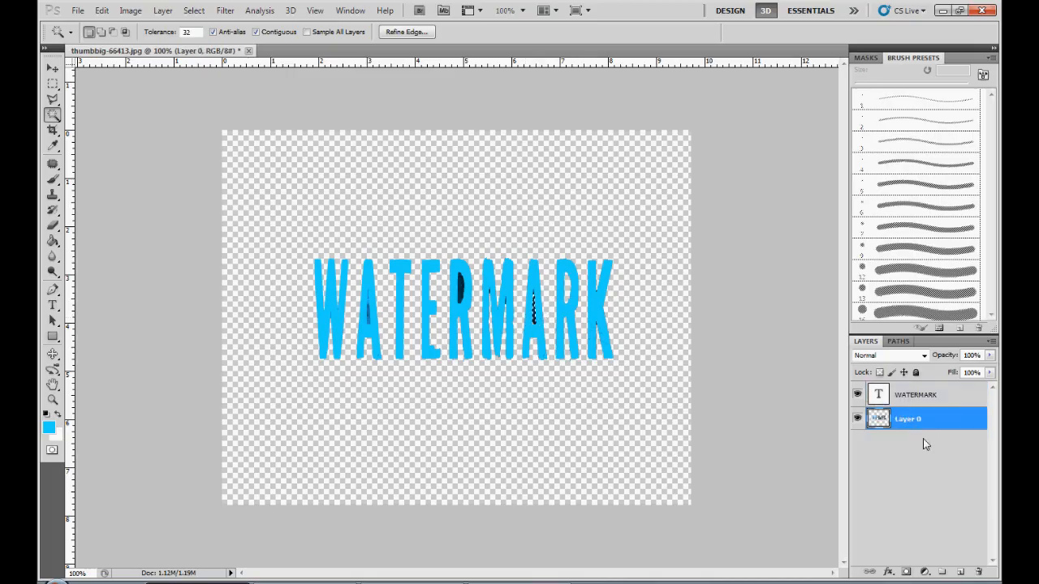
pyautogui.click(916, 394)
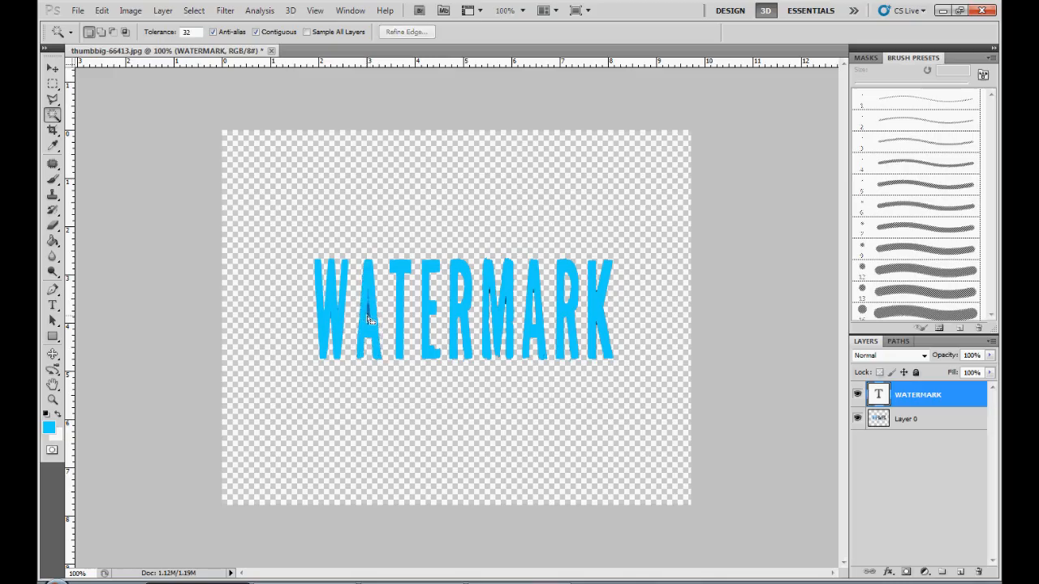
pyautogui.click(907, 419)
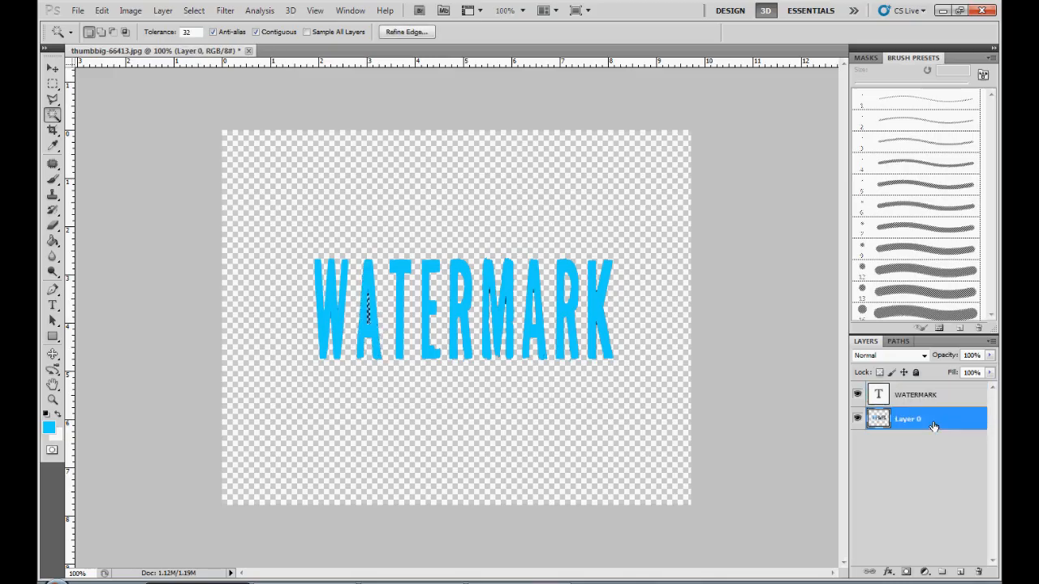
pyautogui.click(916, 395)
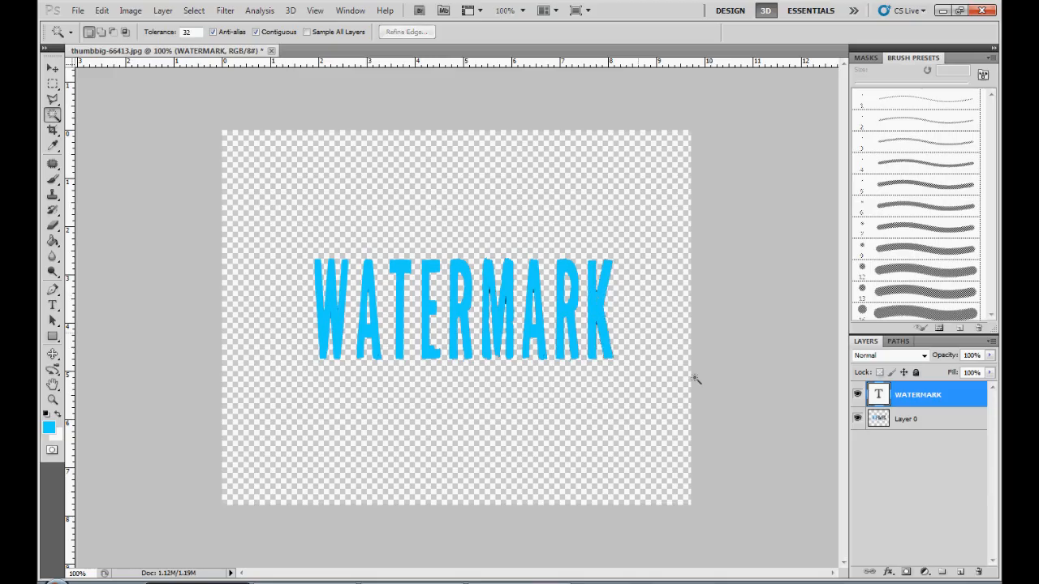
pyautogui.click(52, 68)
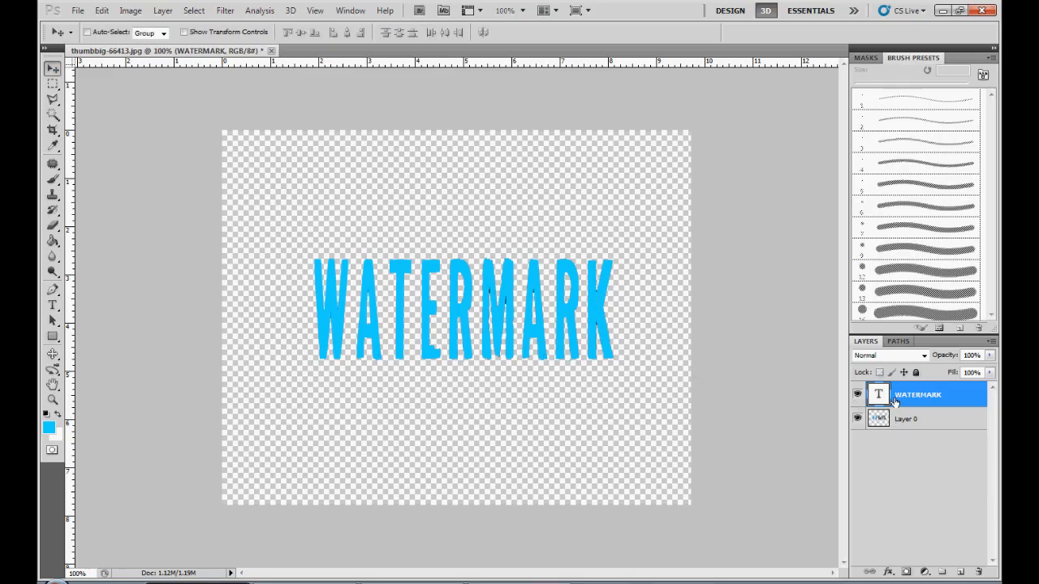
# Delete the WATERMARK text layer and open Layer Style for the cut-out letter layer.
pyautogui.rightClick(919, 394)
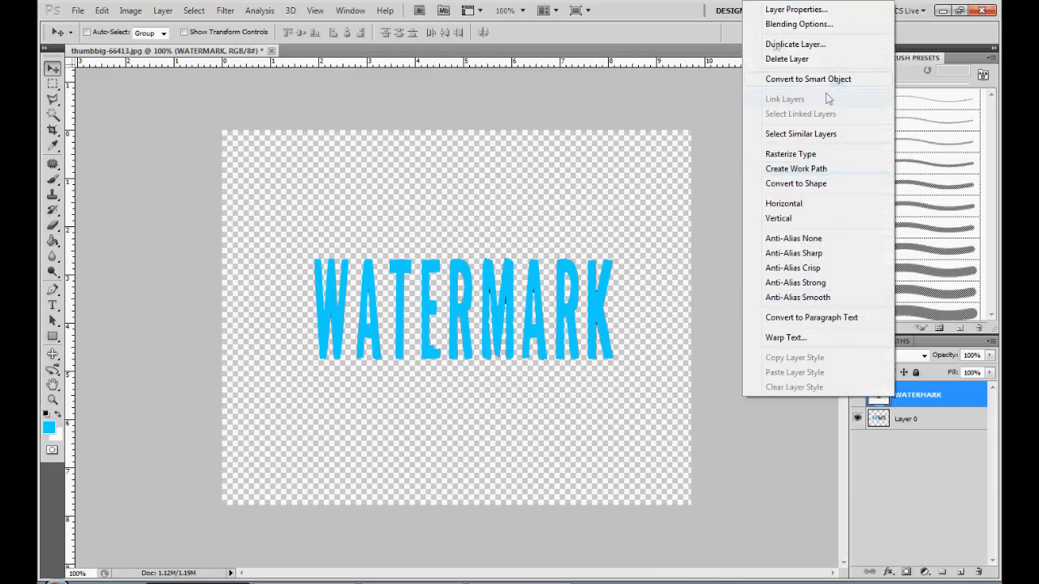
pyautogui.click(786, 58)
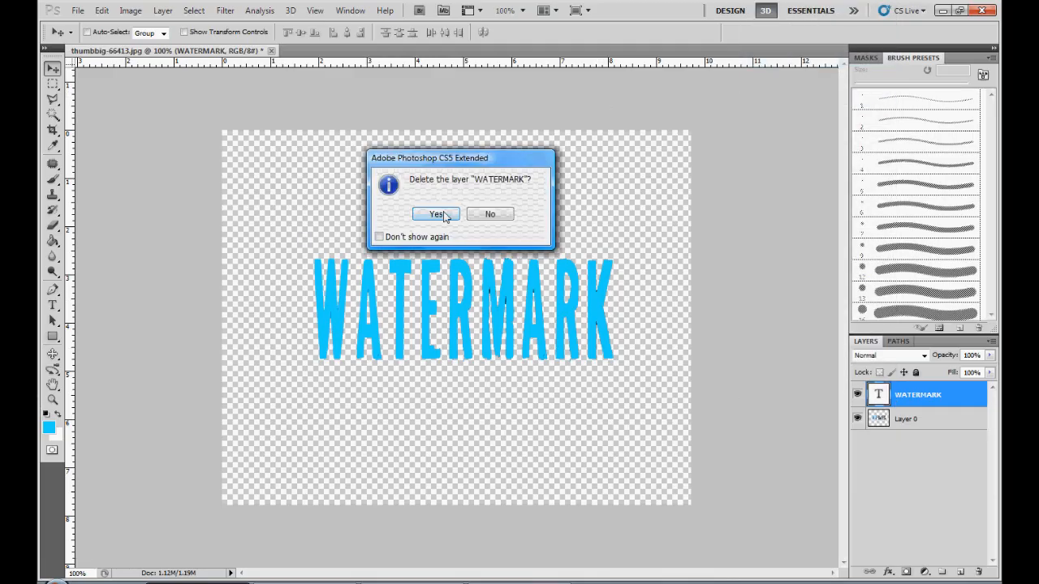
pyautogui.click(436, 214)
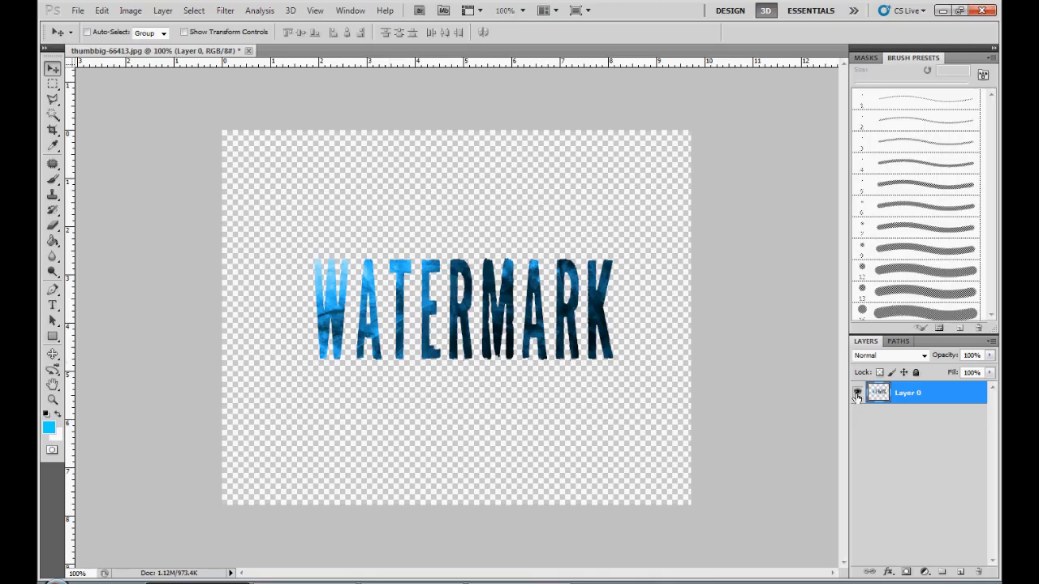
pyautogui.doubleClick(918, 393)
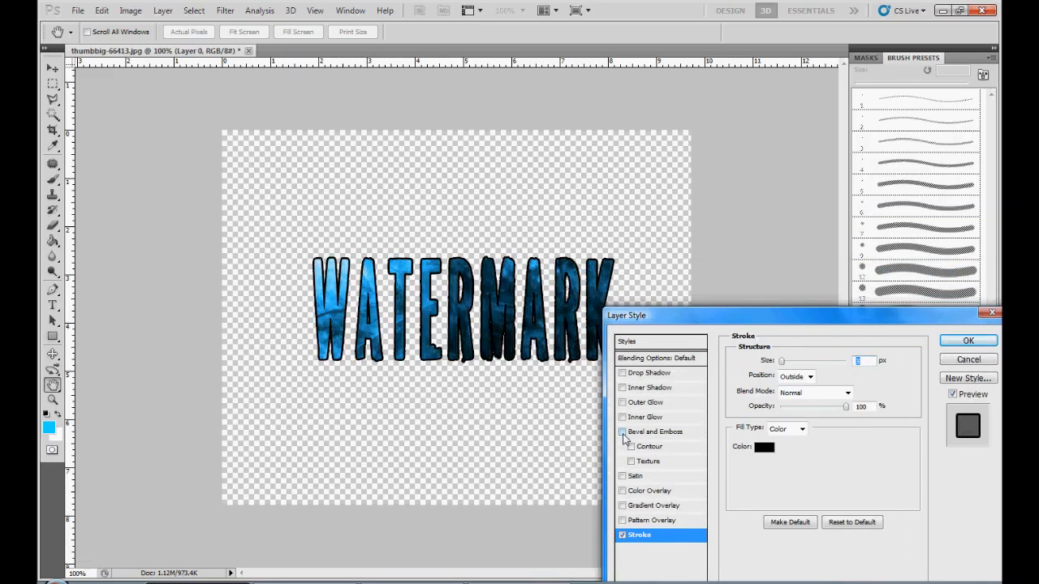
pyautogui.moveTo(642, 404)
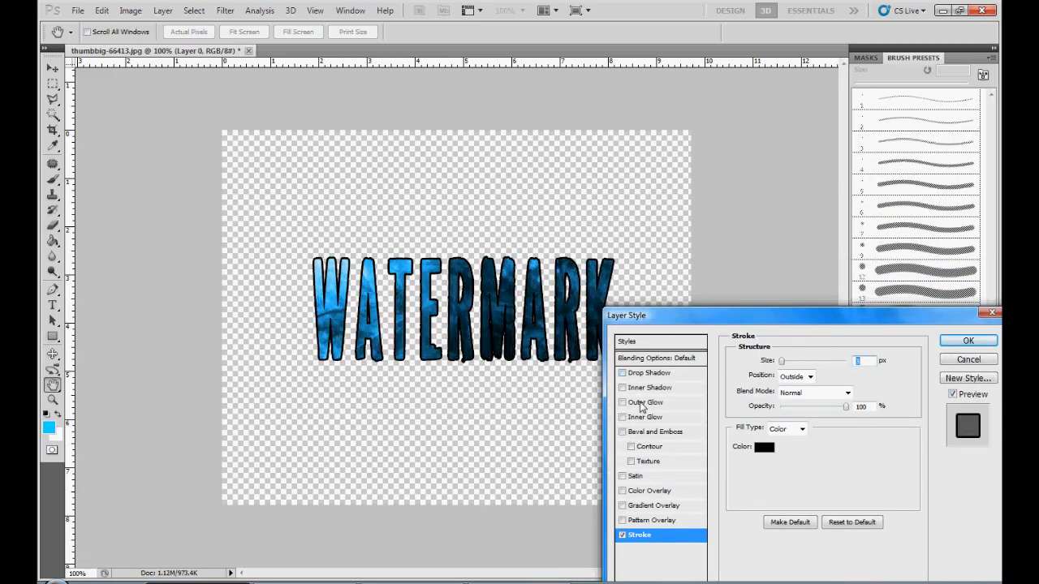
# Enable Inner Glow on the letters with a blue glow colour.
pyautogui.click(646, 403)
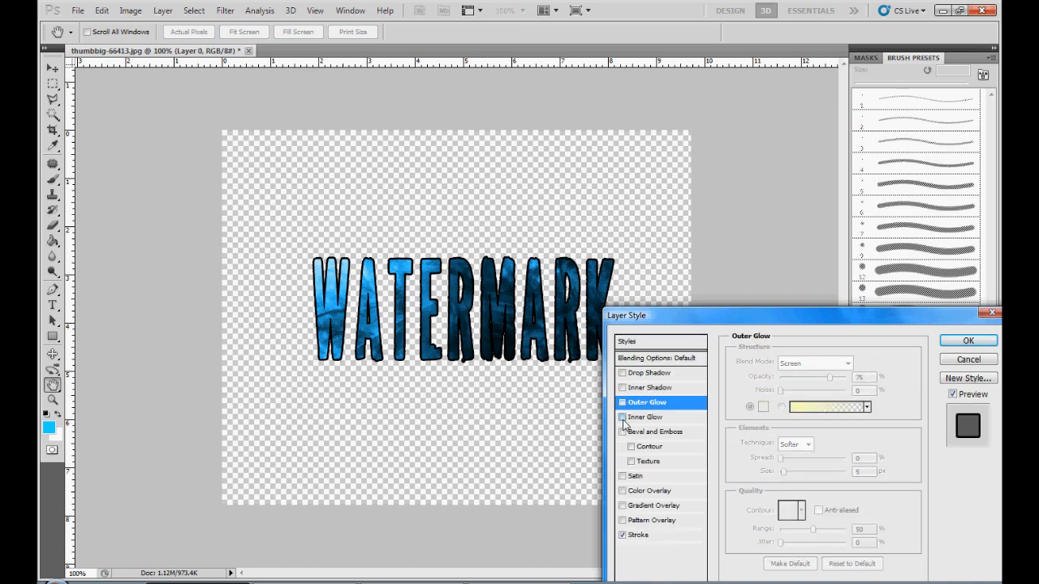
pyautogui.click(624, 417)
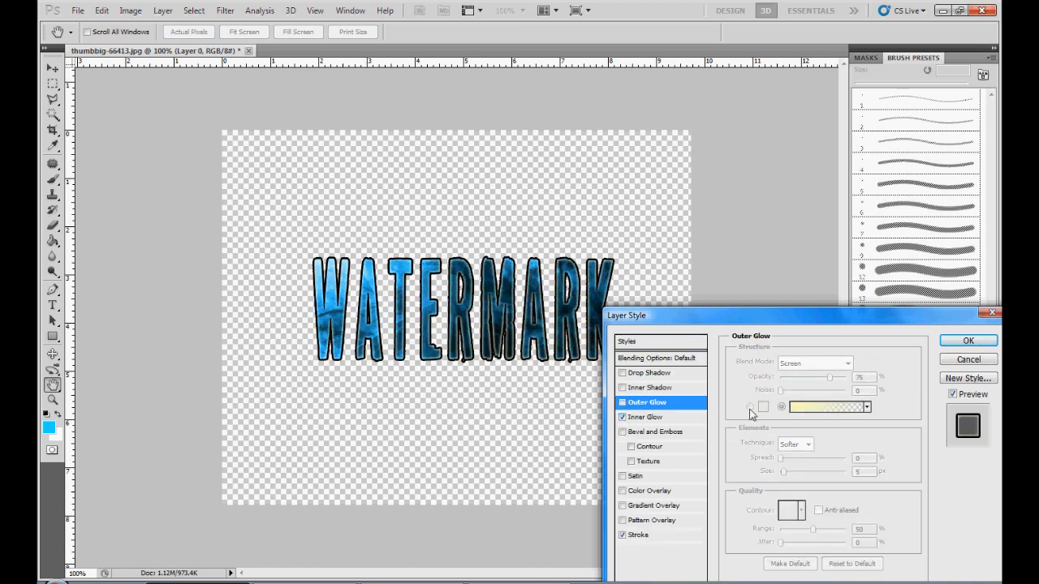
pyautogui.click(825, 406)
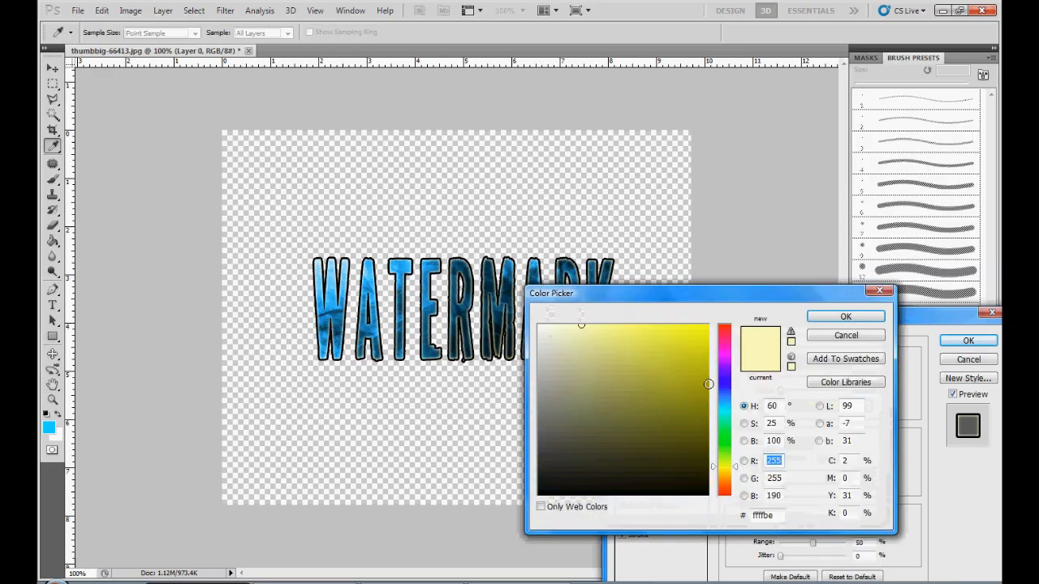
pyautogui.click(724, 373)
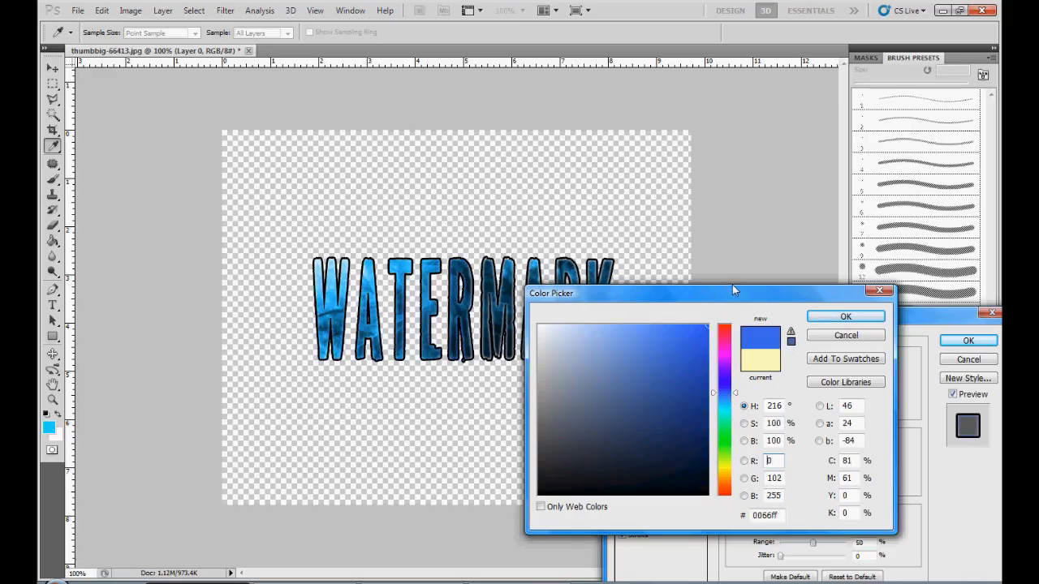
pyautogui.click(844, 315)
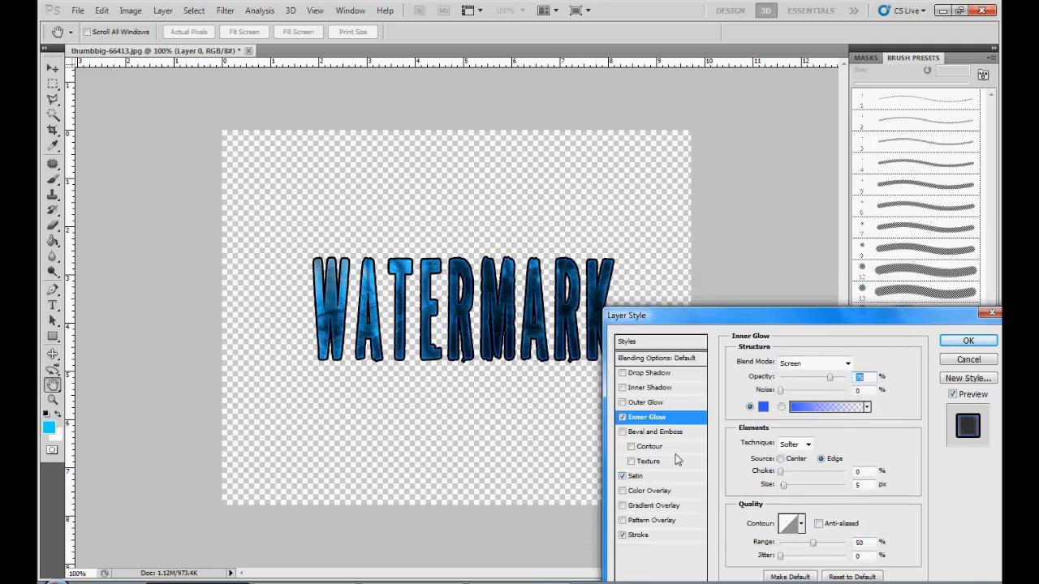
# Enable the Satin effect and adjust its Distance and Size sliders.
pyautogui.click(636, 476)
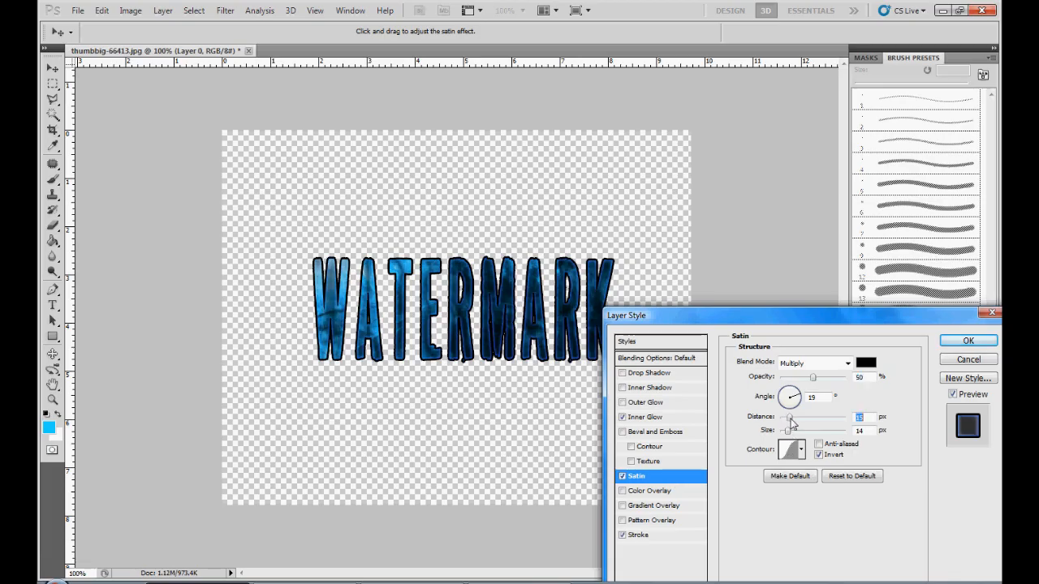
pyautogui.moveTo(789, 417); pyautogui.dragTo(795, 417)
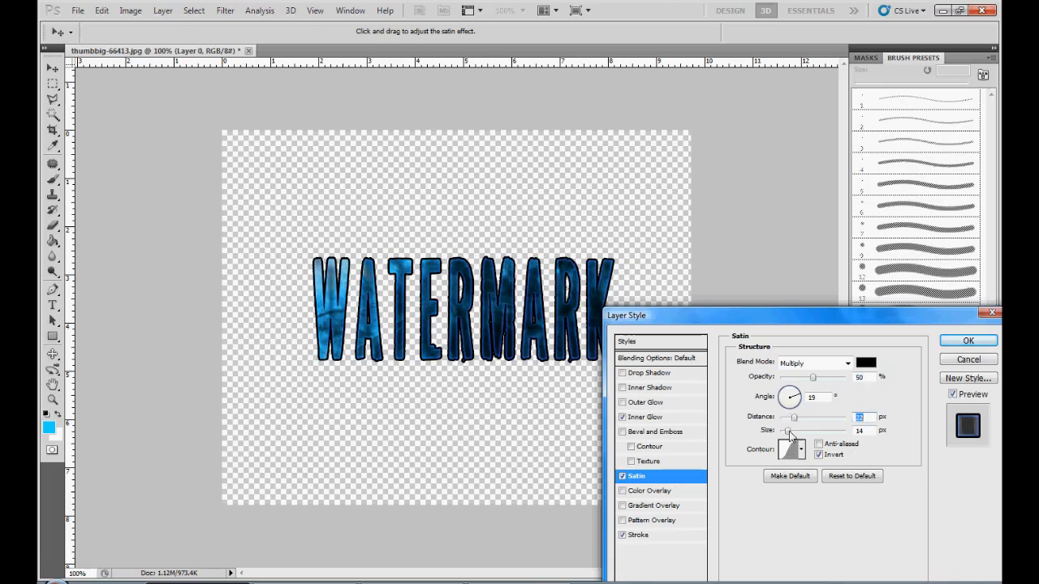
pyautogui.moveTo(787, 428); pyautogui.dragTo(787, 429)
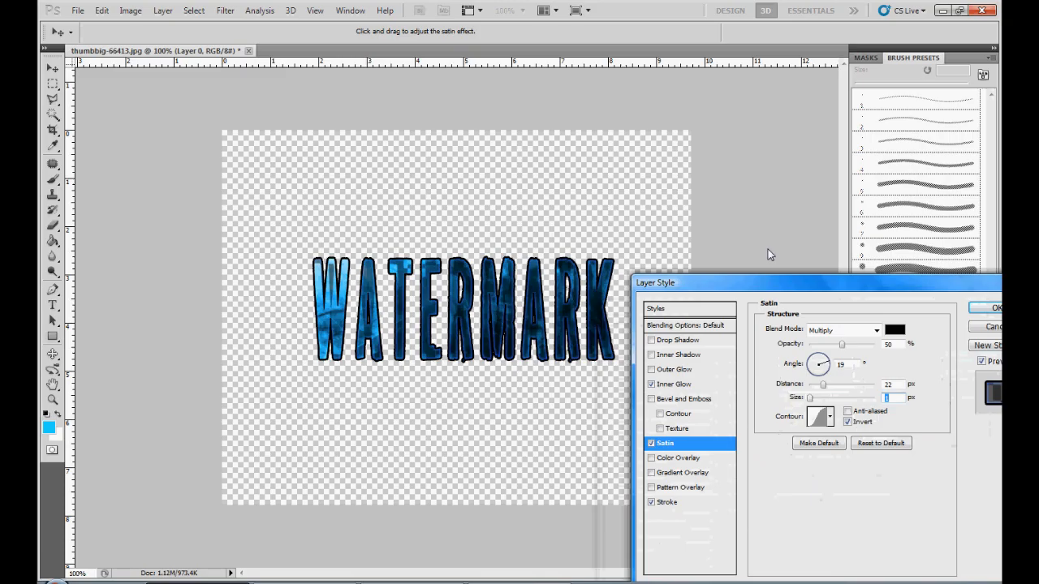
# Try a red Color Overlay with Difference blending, turn it off, and apply the remaining layer effects.
pyautogui.click(679, 419)
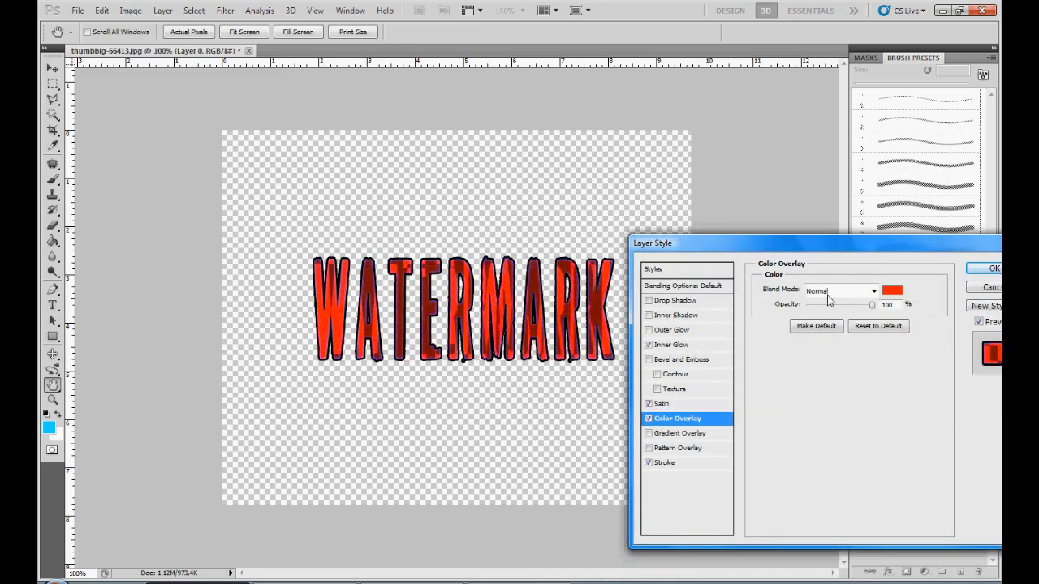
pyautogui.click(842, 291)
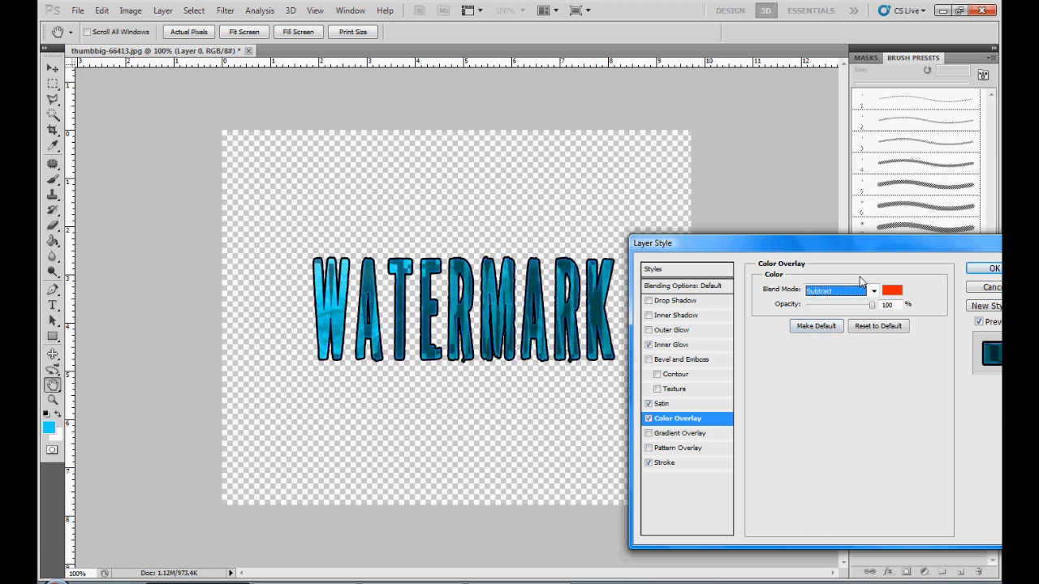
pyautogui.click(841, 291)
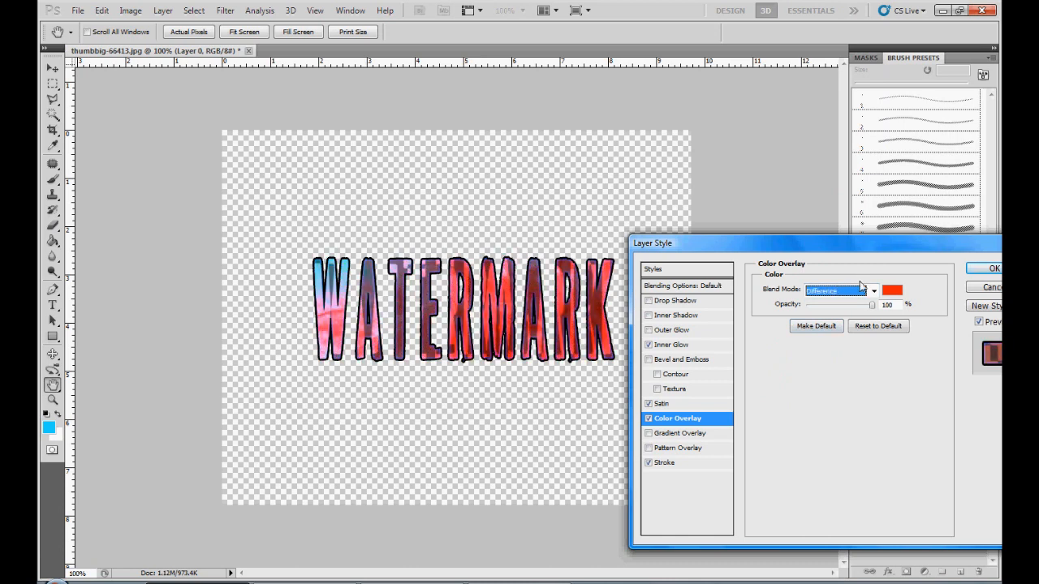
pyautogui.click(841, 289)
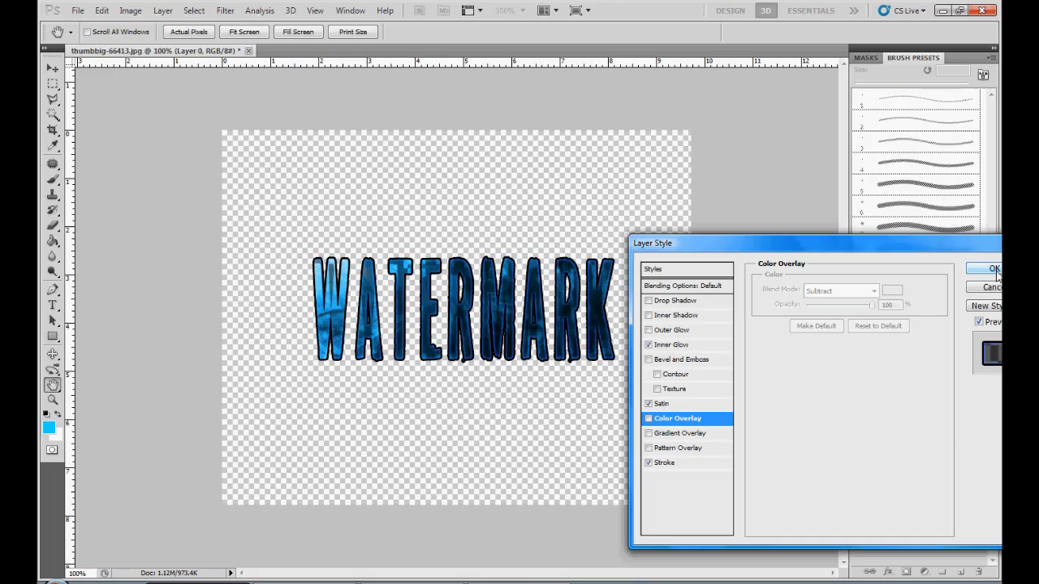
pyautogui.click(994, 270)
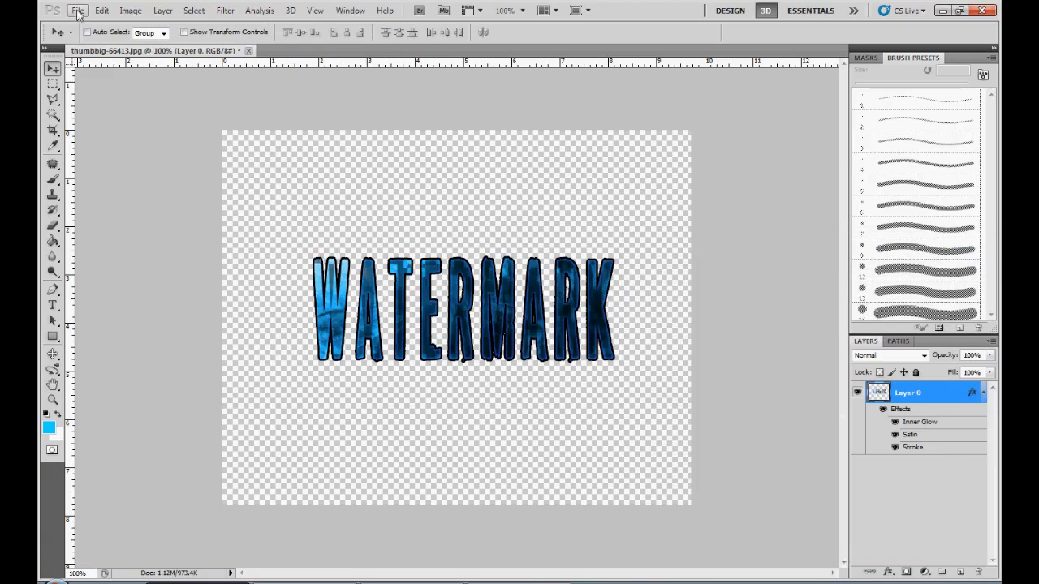
# Open the fic7ion picture from the Pictures folder as a second document.
pyautogui.click(78, 10)
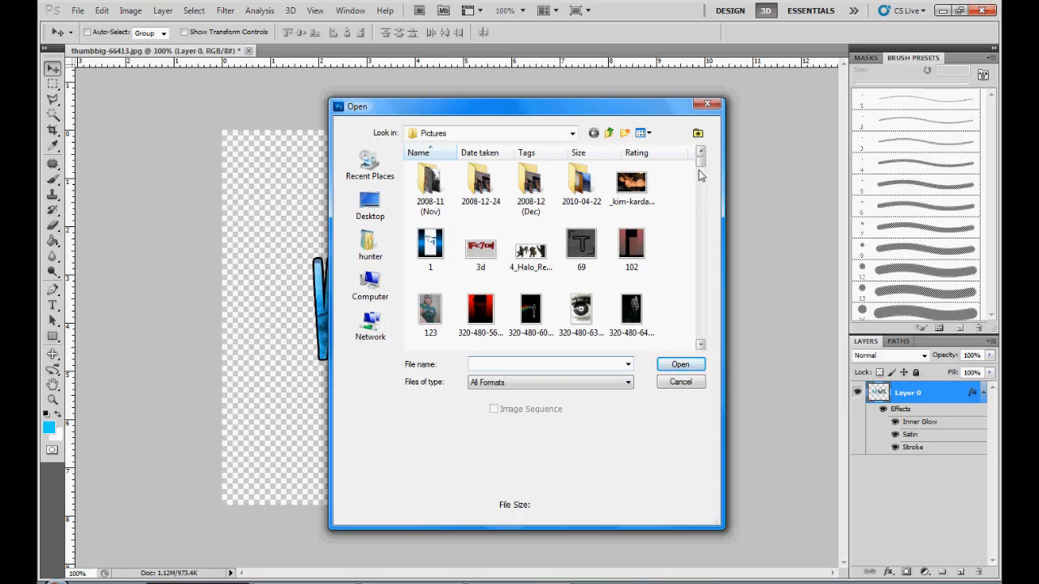
pyautogui.scroll(-3)
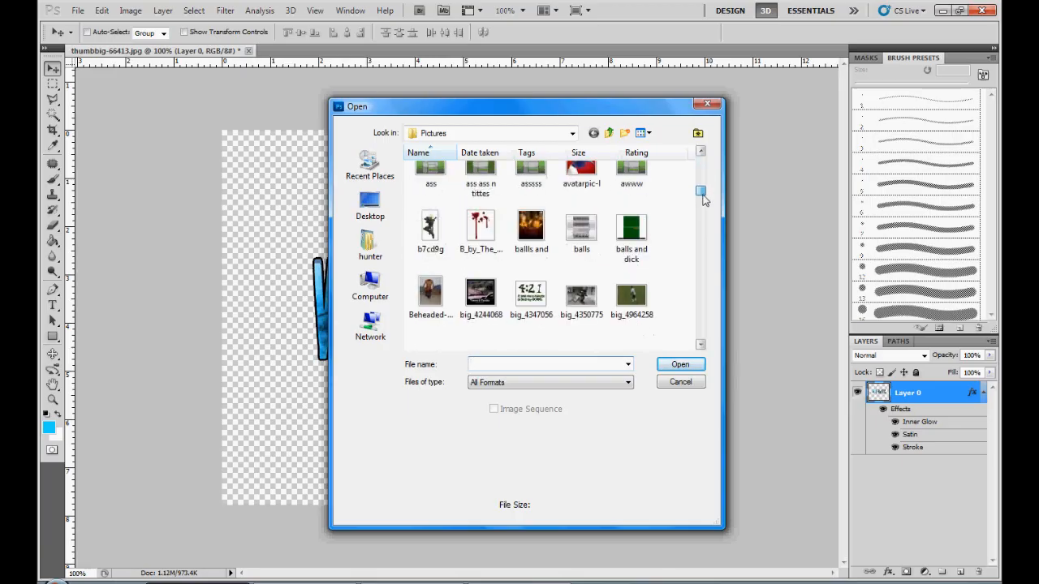
pyautogui.scroll(-3)
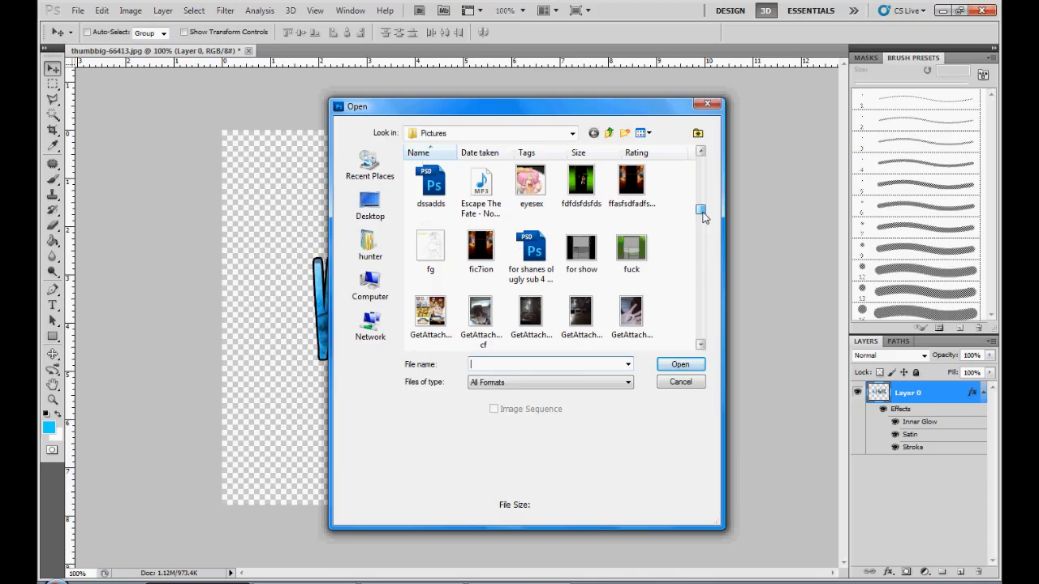
pyautogui.click(481, 243)
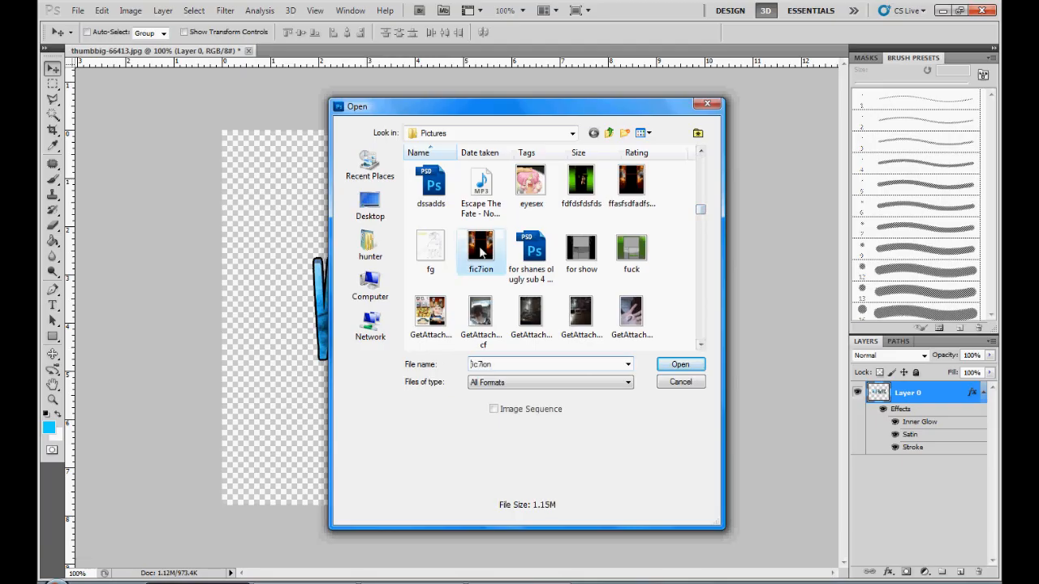
pyautogui.click(680, 364)
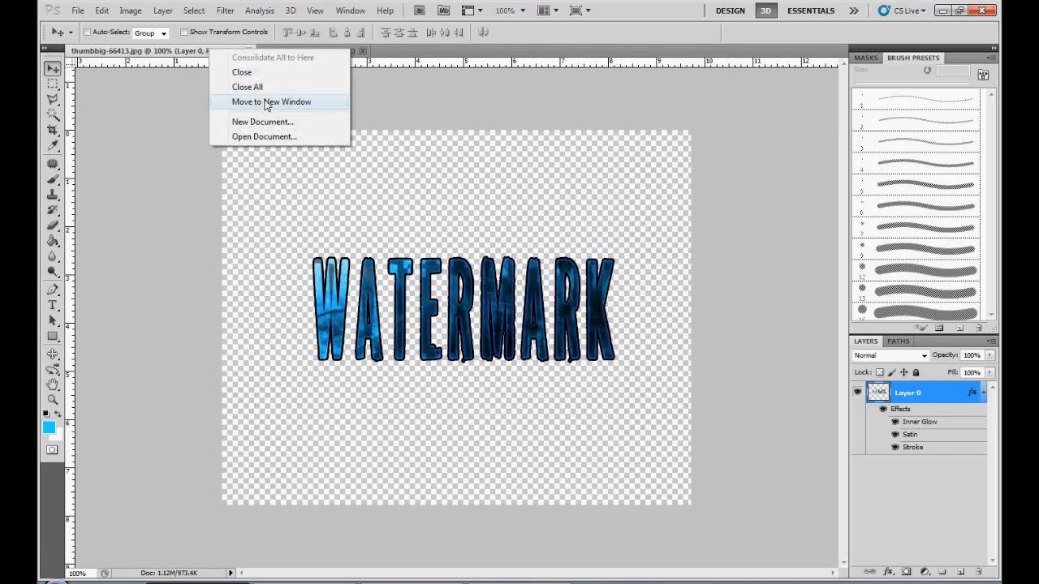
# Float the WATERMARK document in its own window so the text can be dragged onto fic7ion.
pyautogui.click(272, 101)
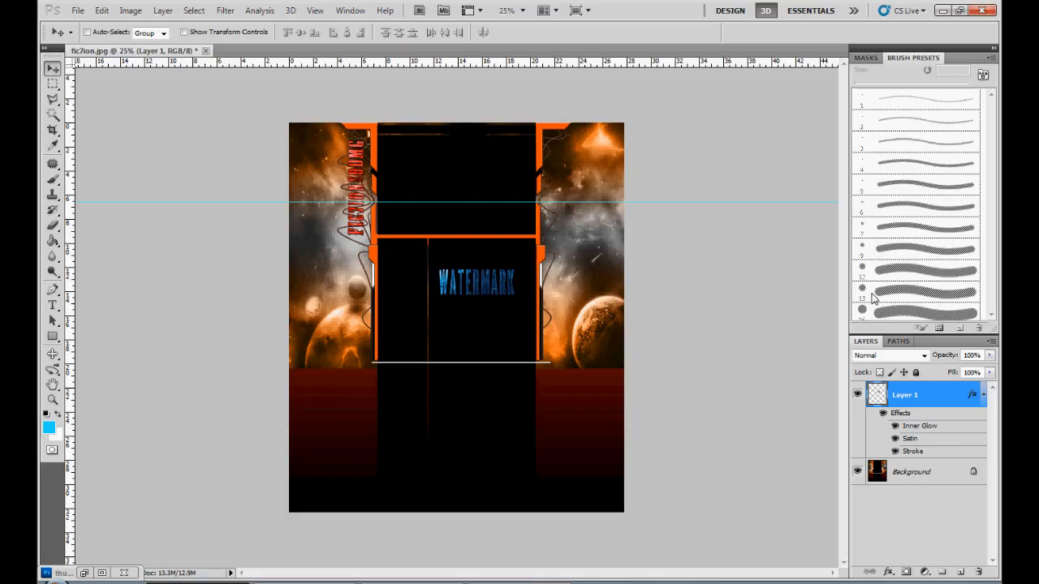
pyautogui.moveTo(874, 299)
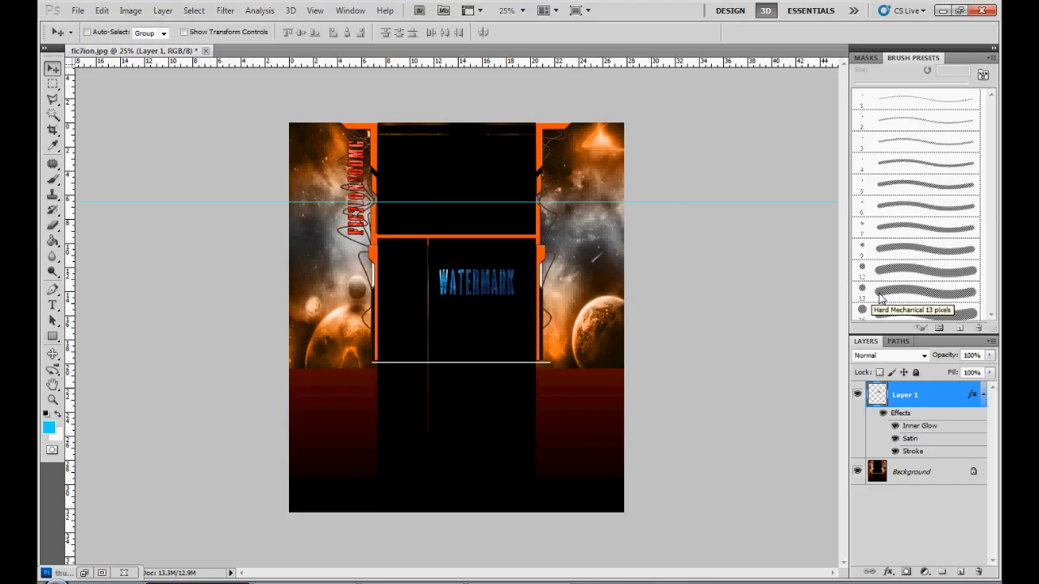
pyautogui.moveTo(709, 304)
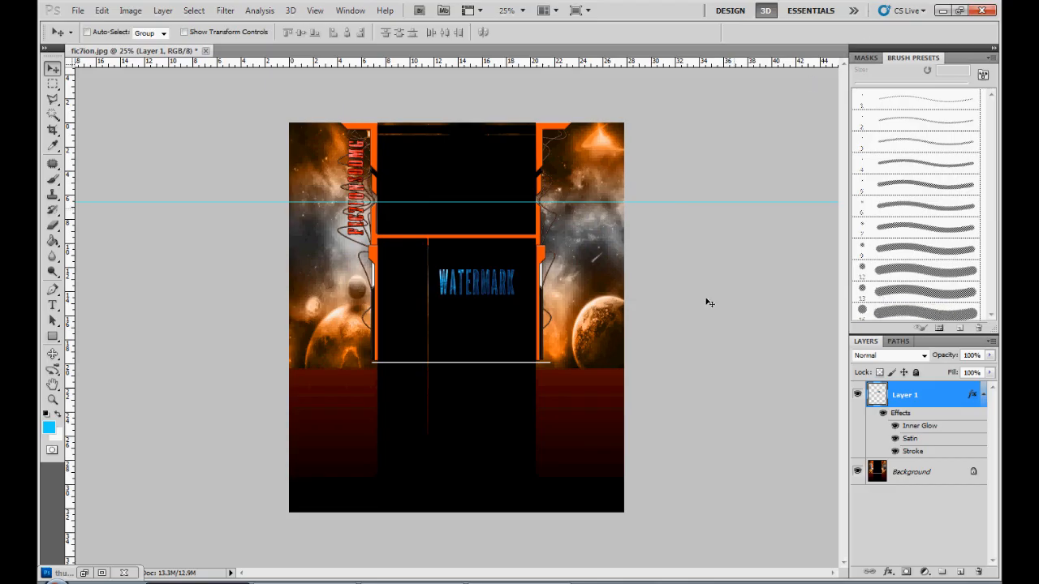